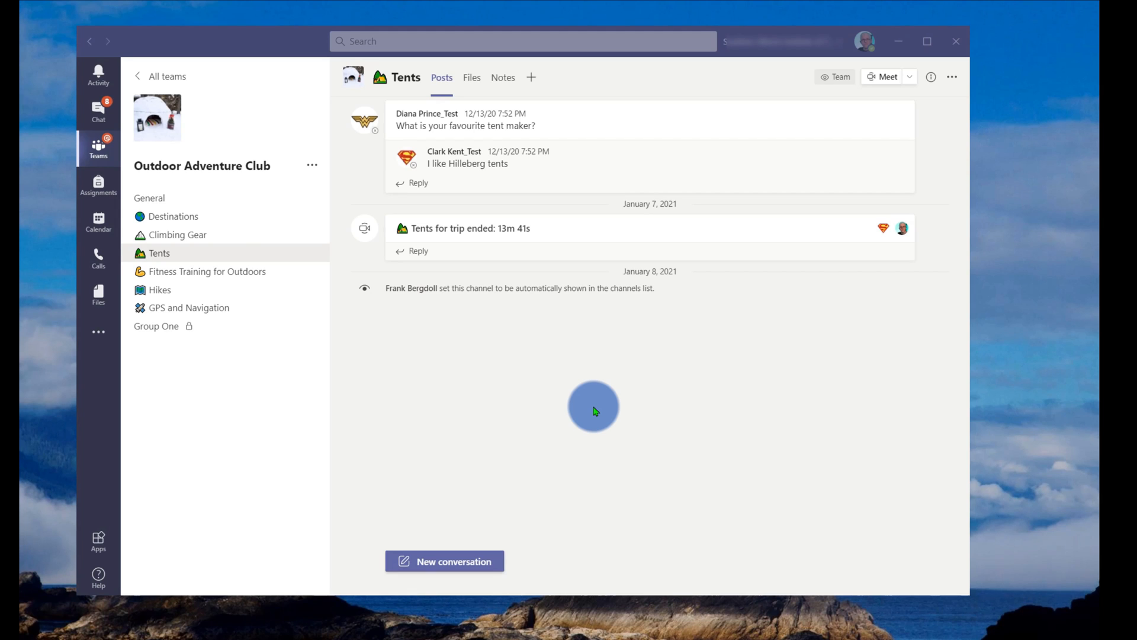
pyautogui.moveTo(429, 328)
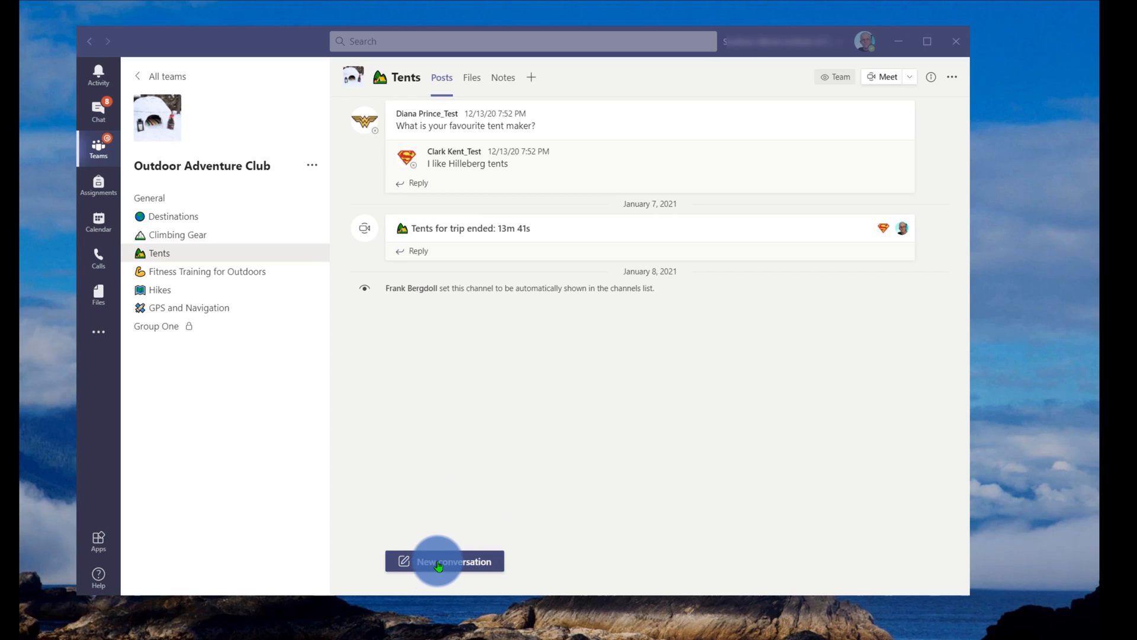
pyautogui.click(445, 561)
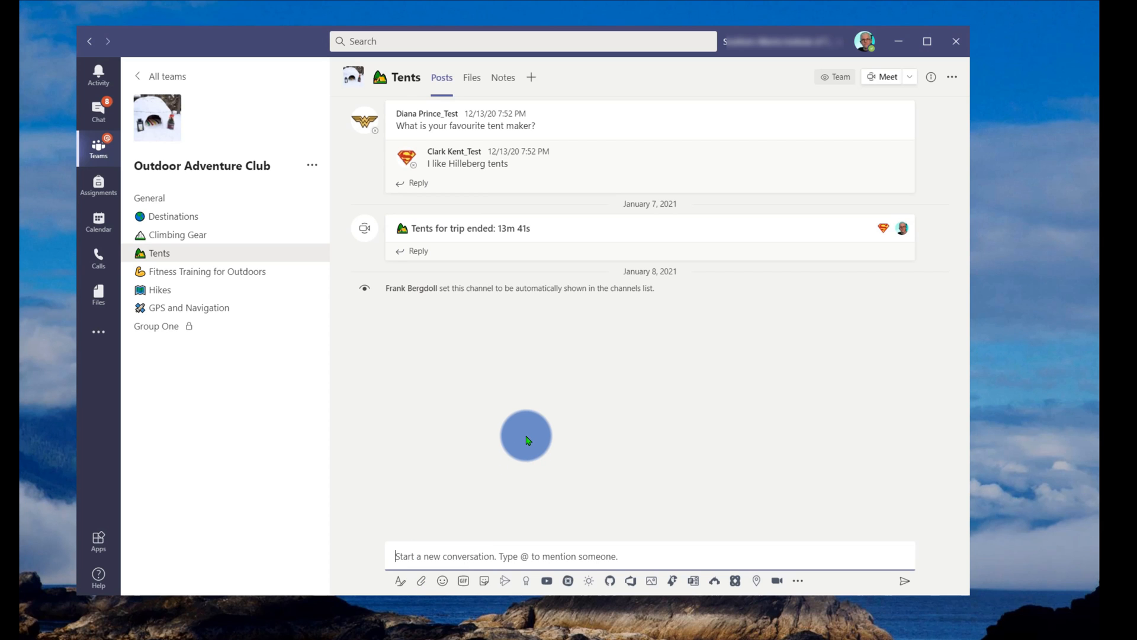
pyautogui.write('@formsa')
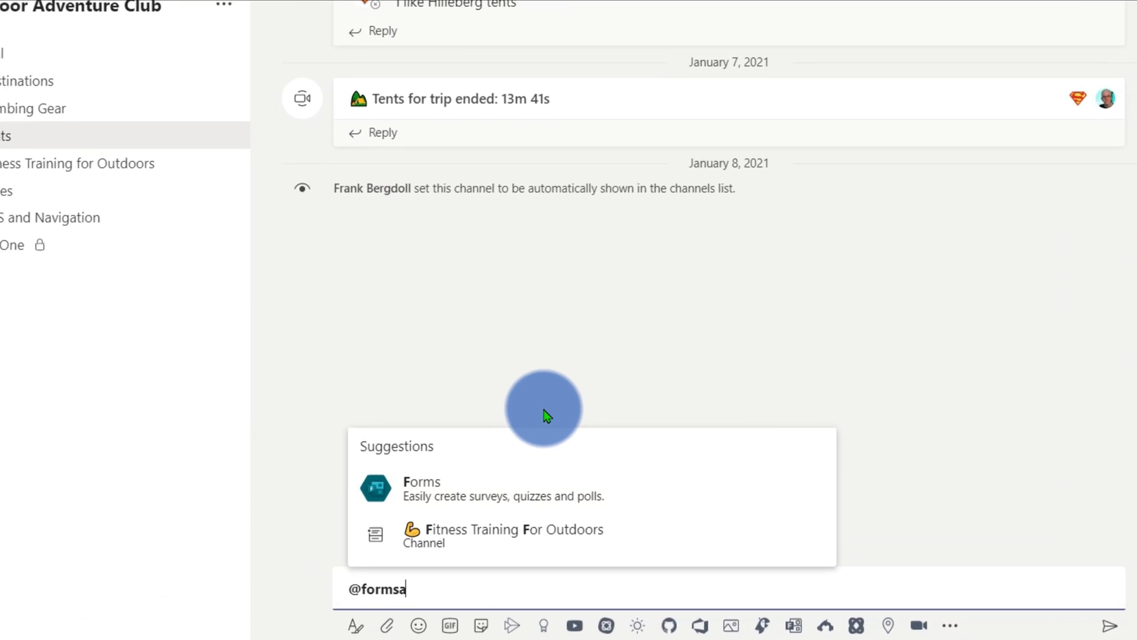
pyautogui.press('Backspace')
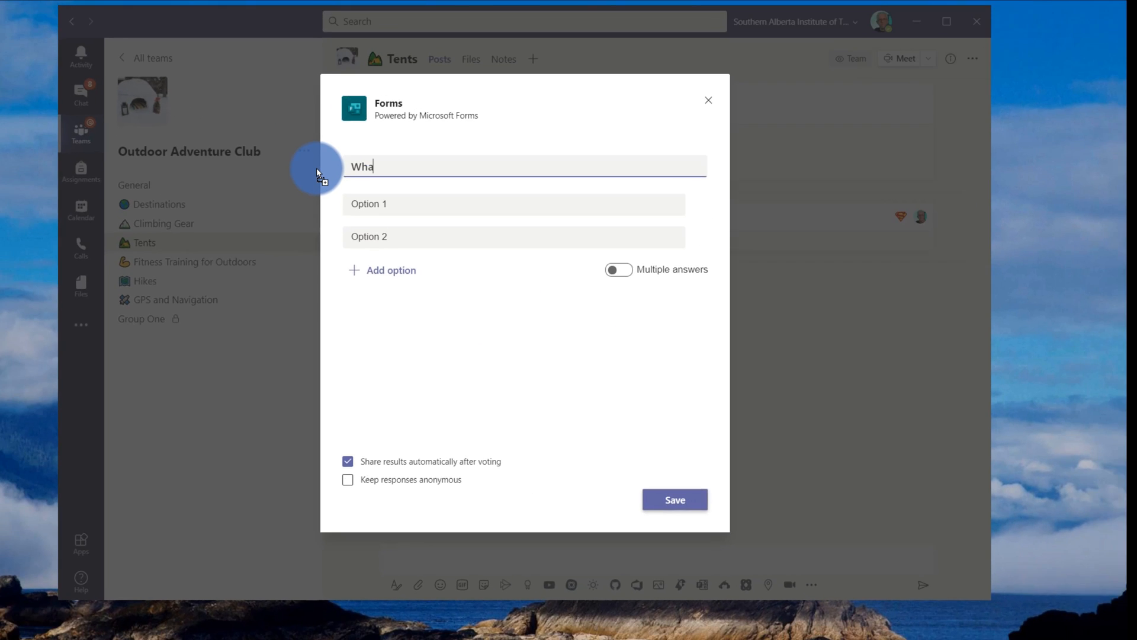
# Enter the poll question 'What size tent do we need'
pyautogui.write('t siz')
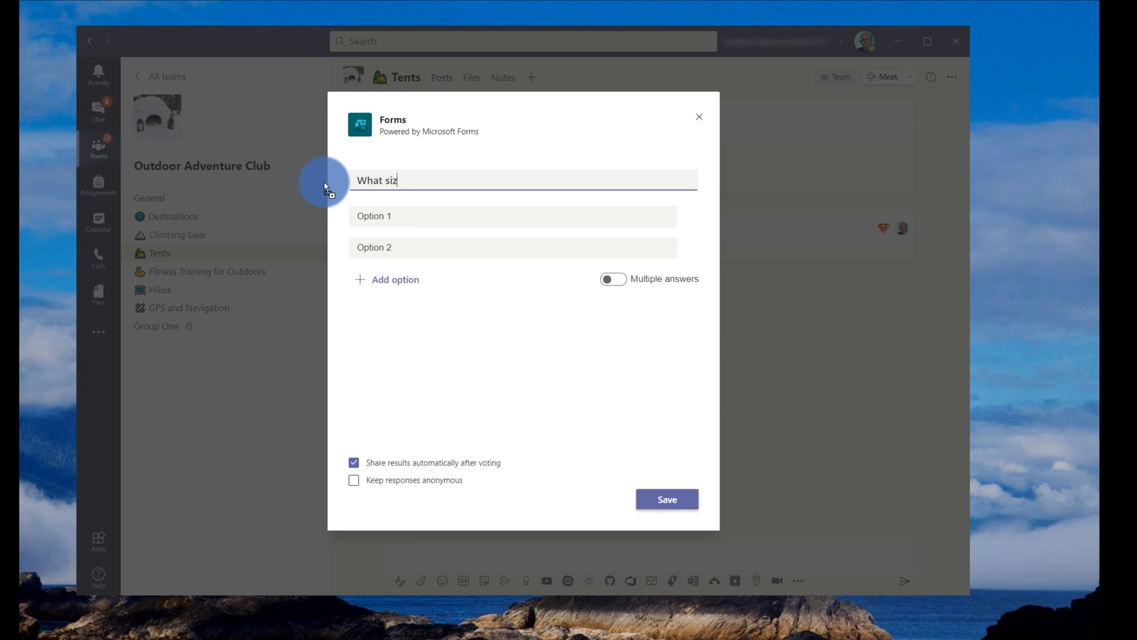
pyautogui.write('e tw')
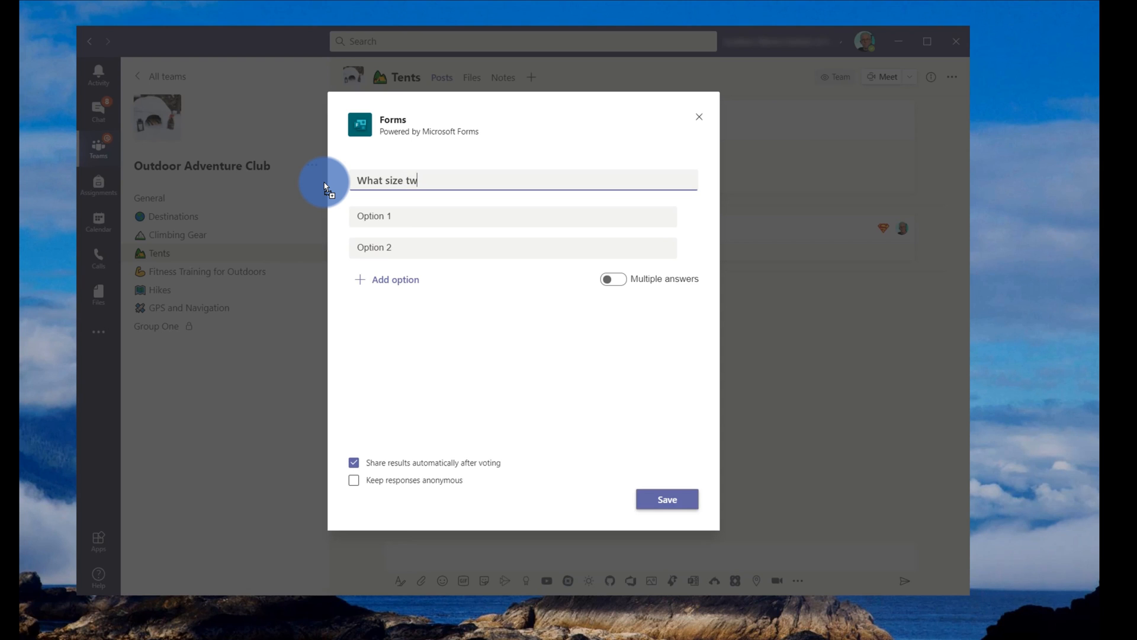
pyautogui.write('ent do')
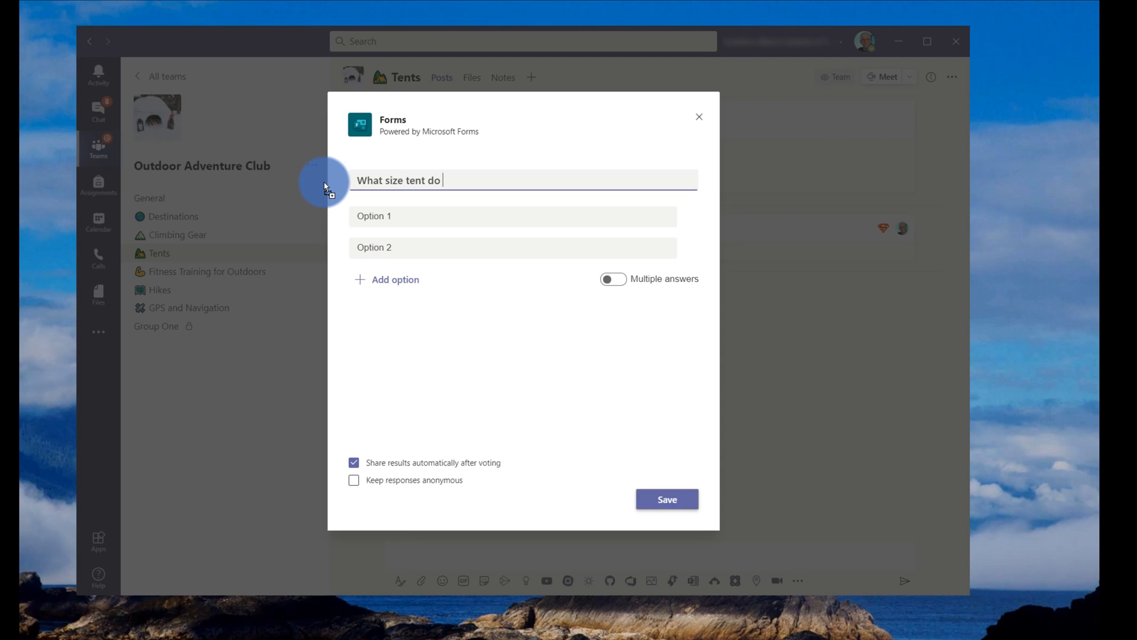
pyautogui.write('we need')
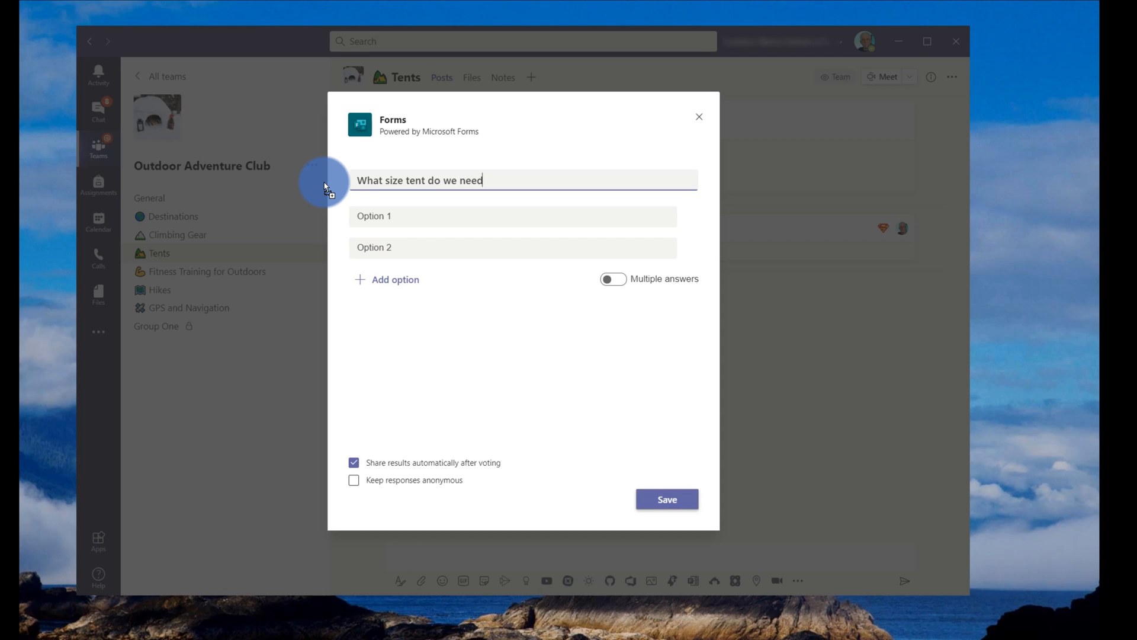
# Fill the poll options 1 person, 2 person and 3 person
pyautogui.click(376, 216)
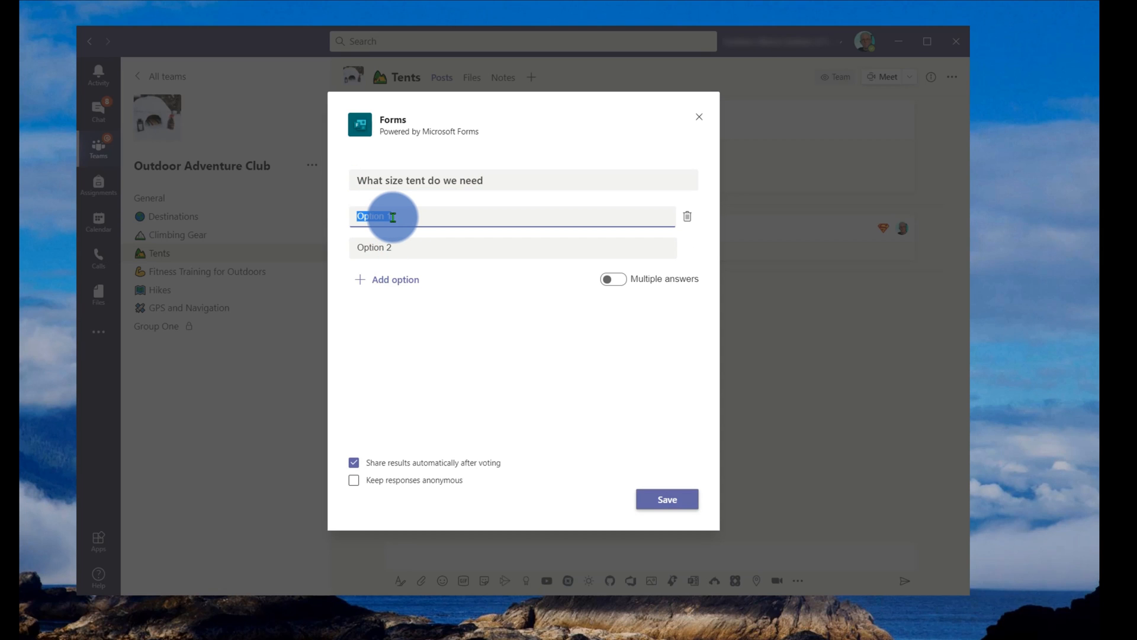
pyautogui.write('1 person')
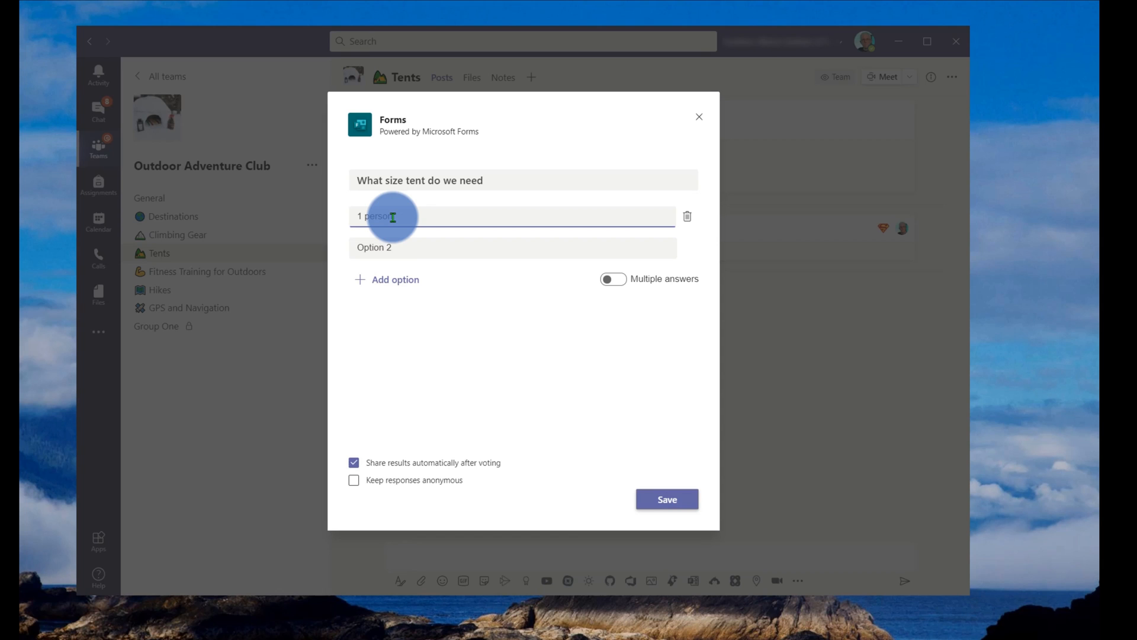
pyautogui.write('2')
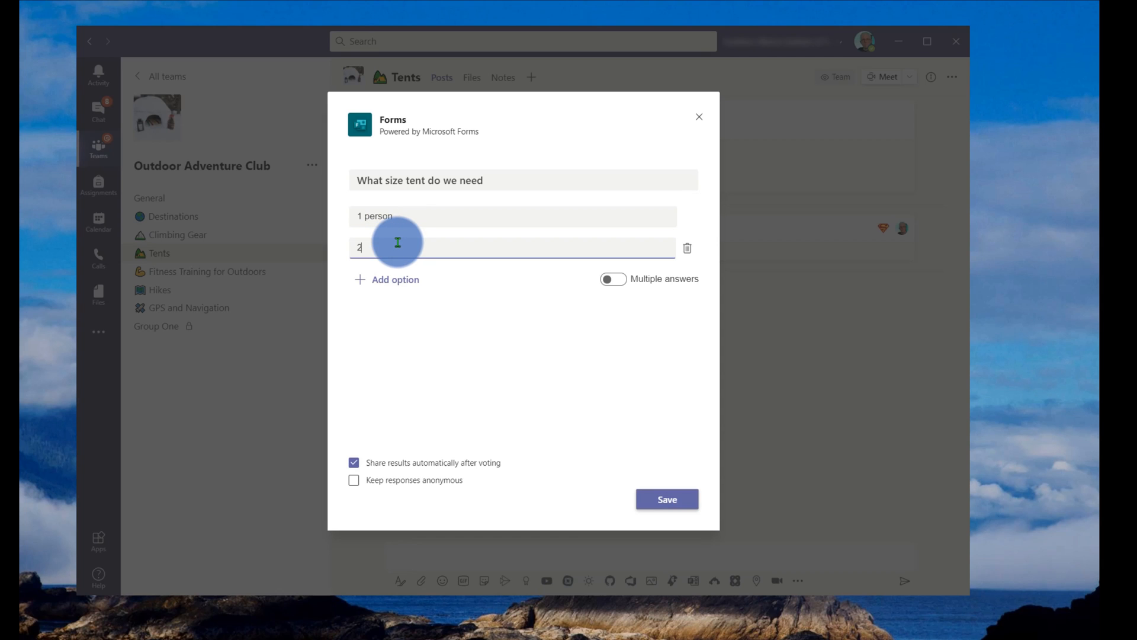
pyautogui.write('person')
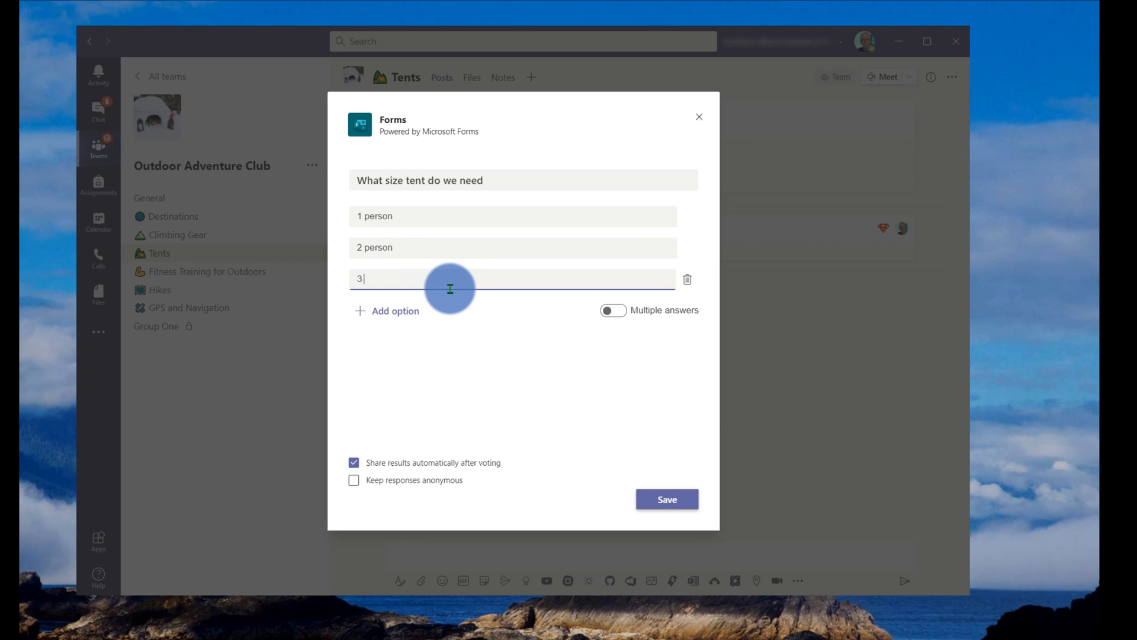
pyautogui.write('person')
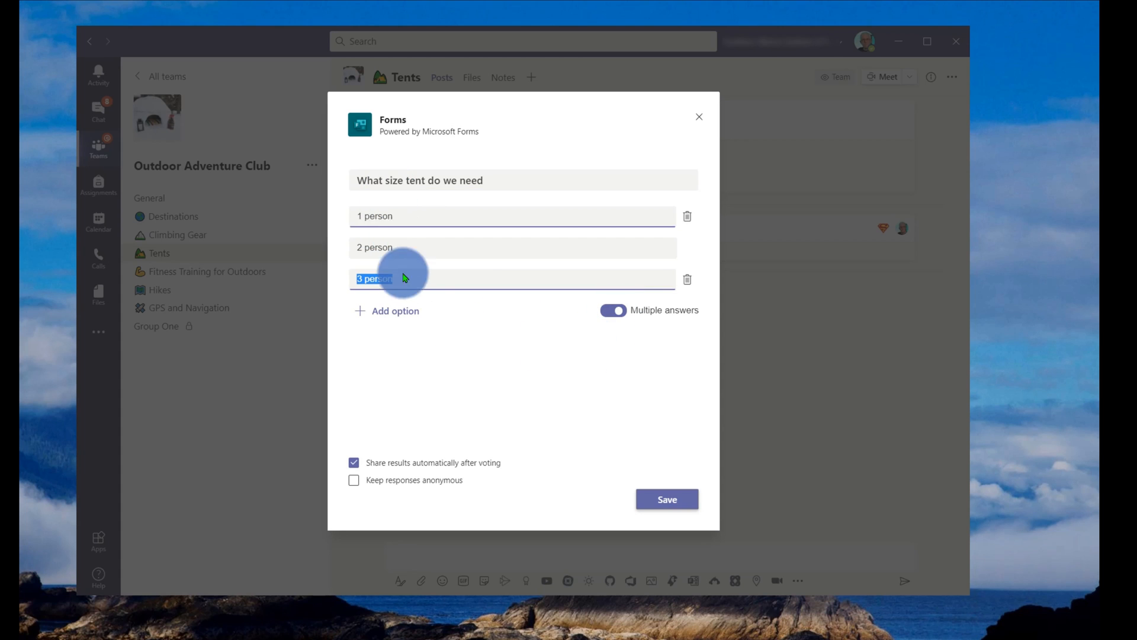
pyautogui.moveTo(465, 476)
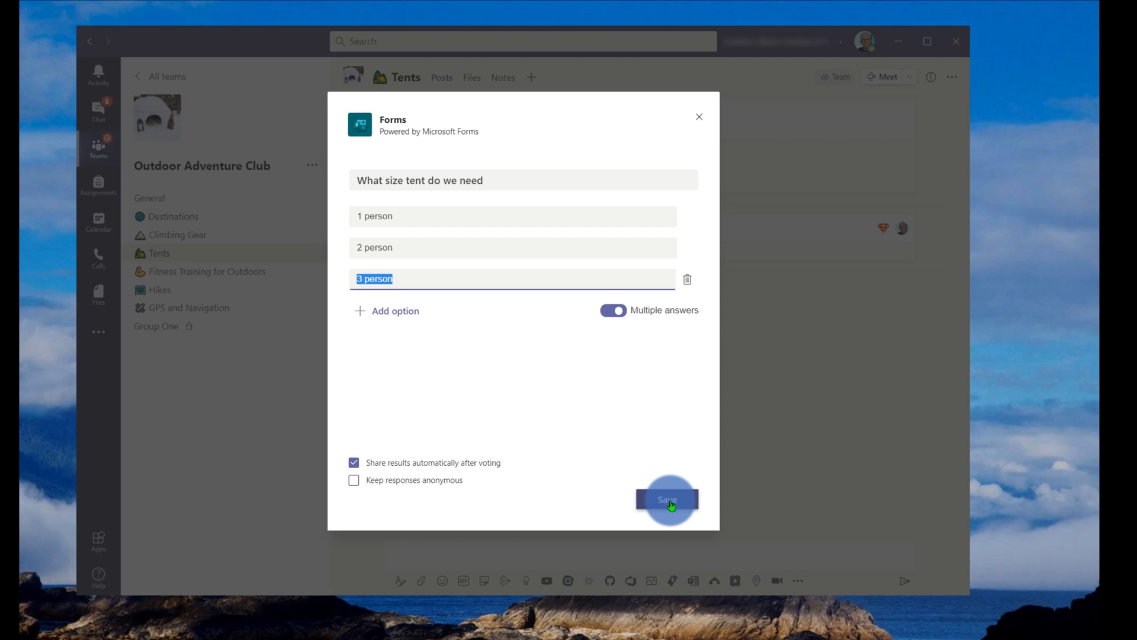
# Save the poll preview and send the tent size poll to the channel
pyautogui.click(666, 499)
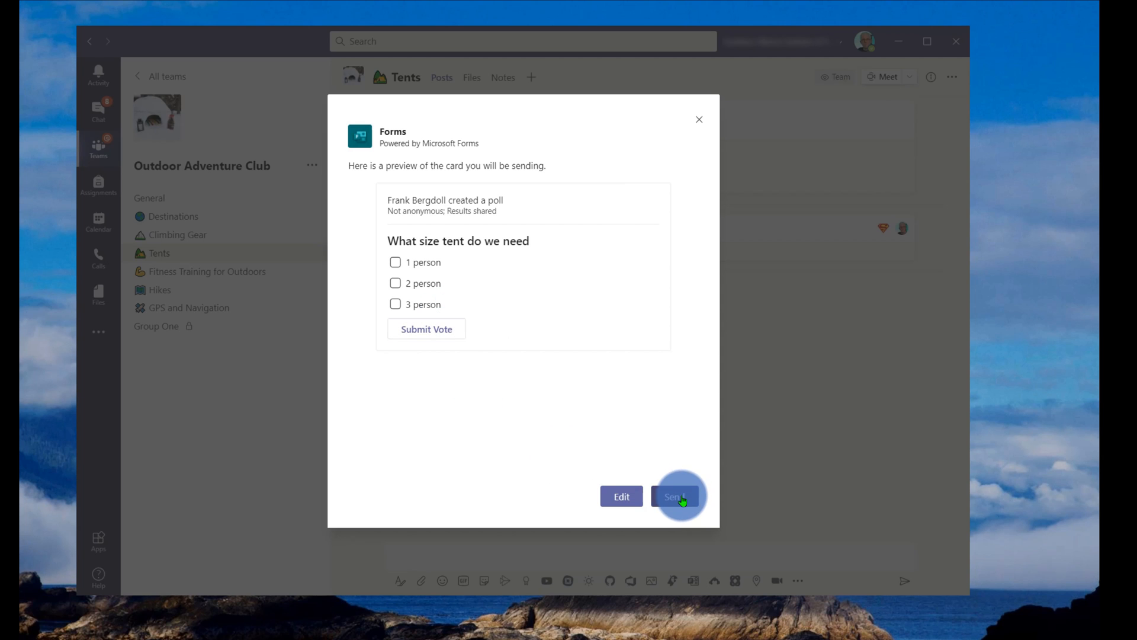
pyautogui.click(674, 496)
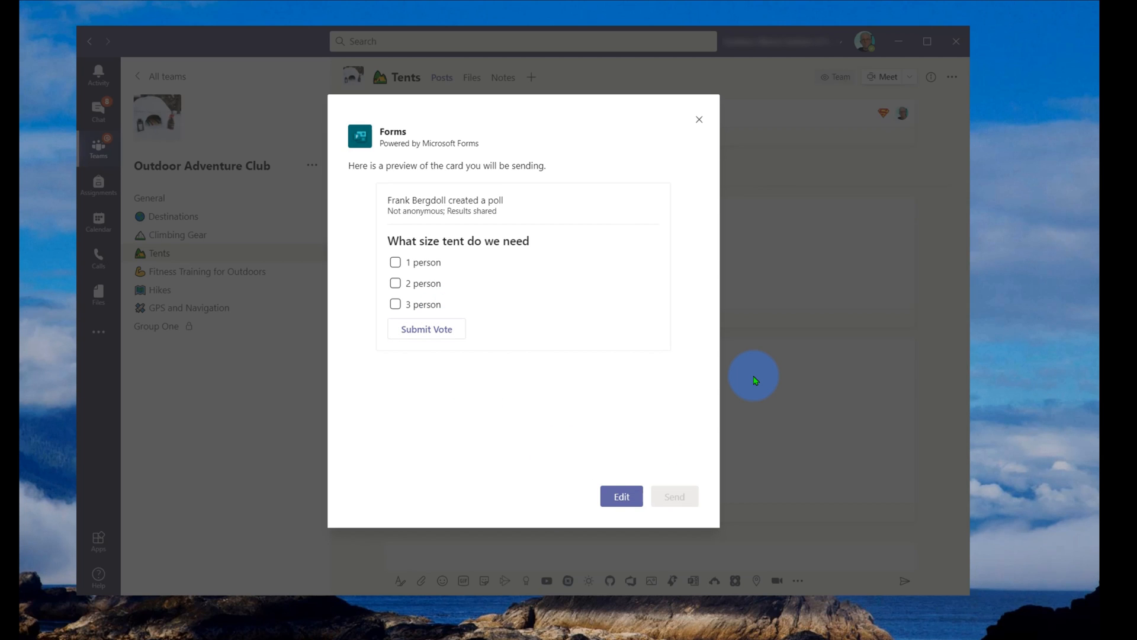
pyautogui.click(672, 497)
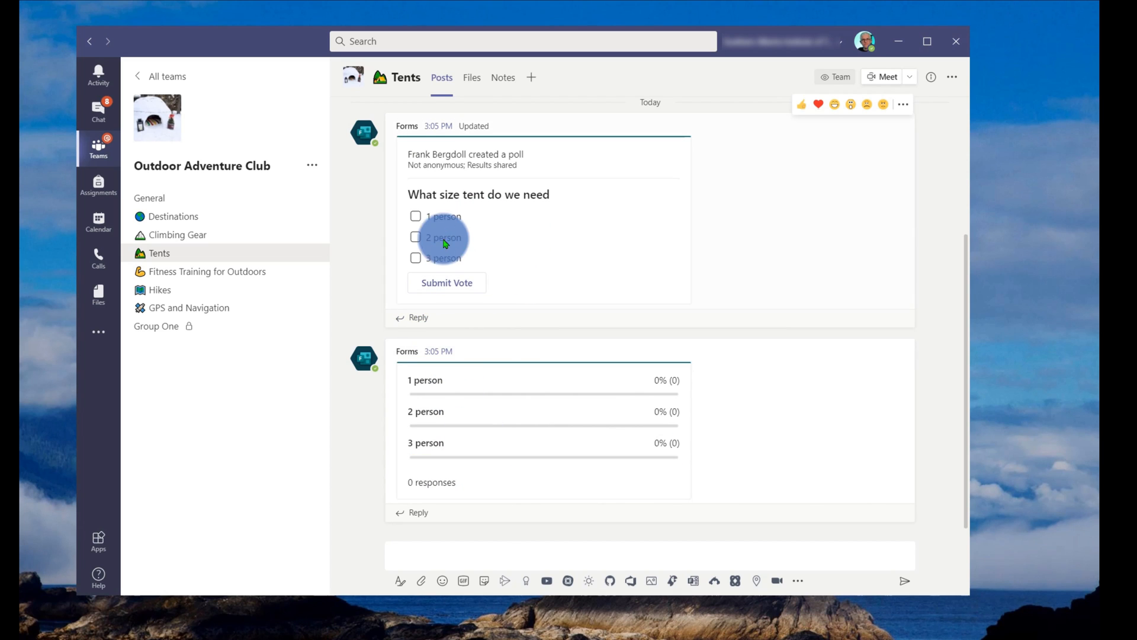
# Vote for 2 person and 3 person in the poll, then start a Tents channel meeting
pyautogui.click(415, 258)
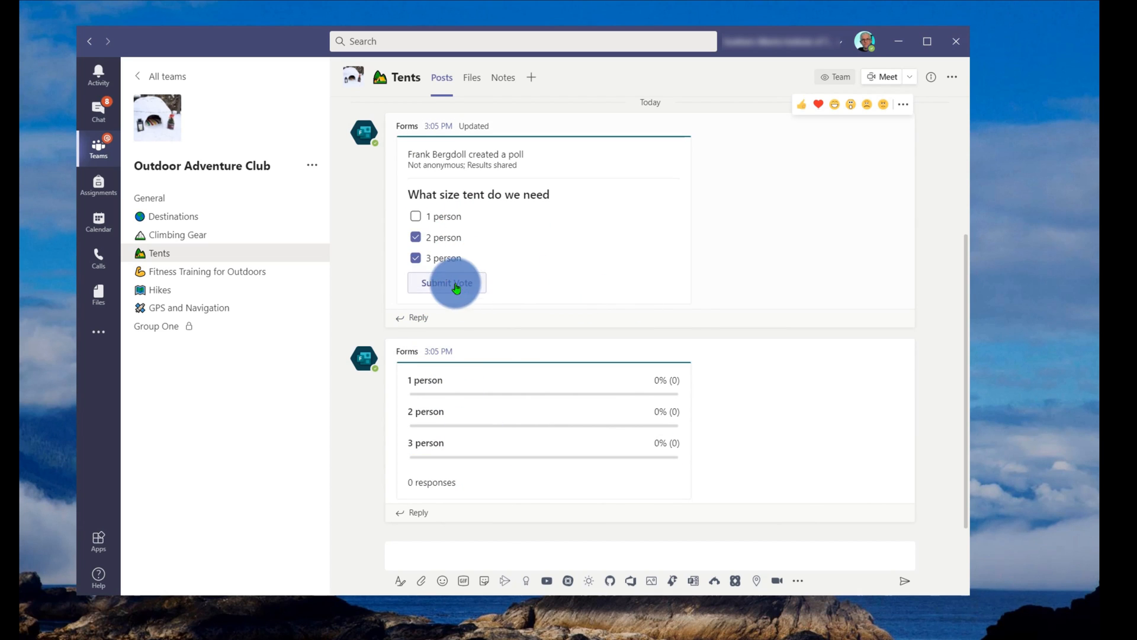
pyautogui.click(446, 282)
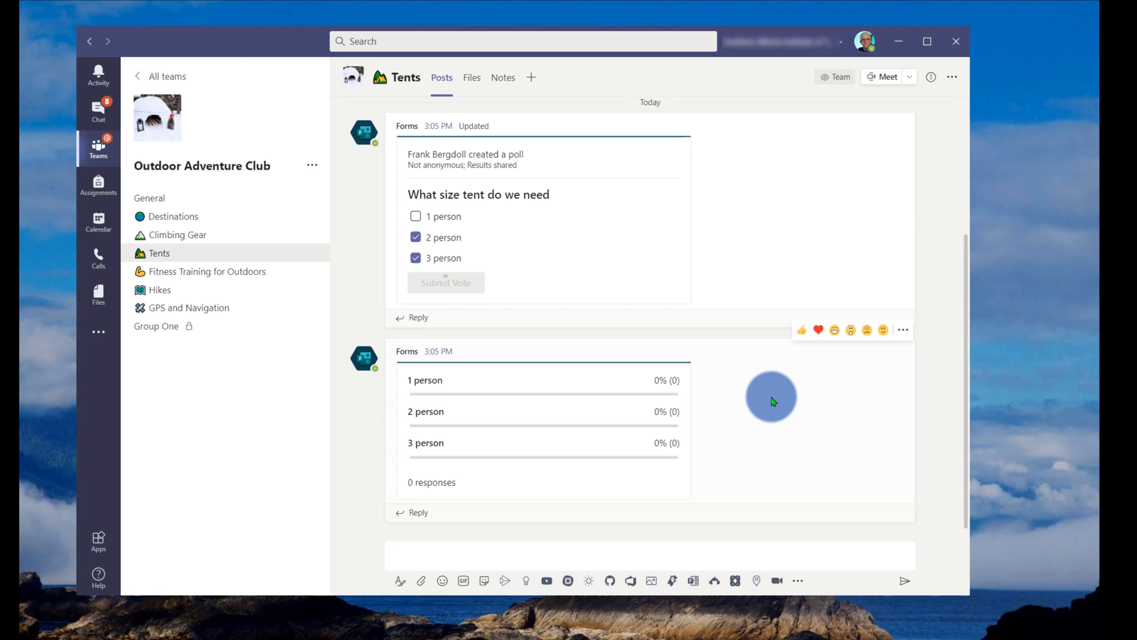
pyautogui.click(446, 282)
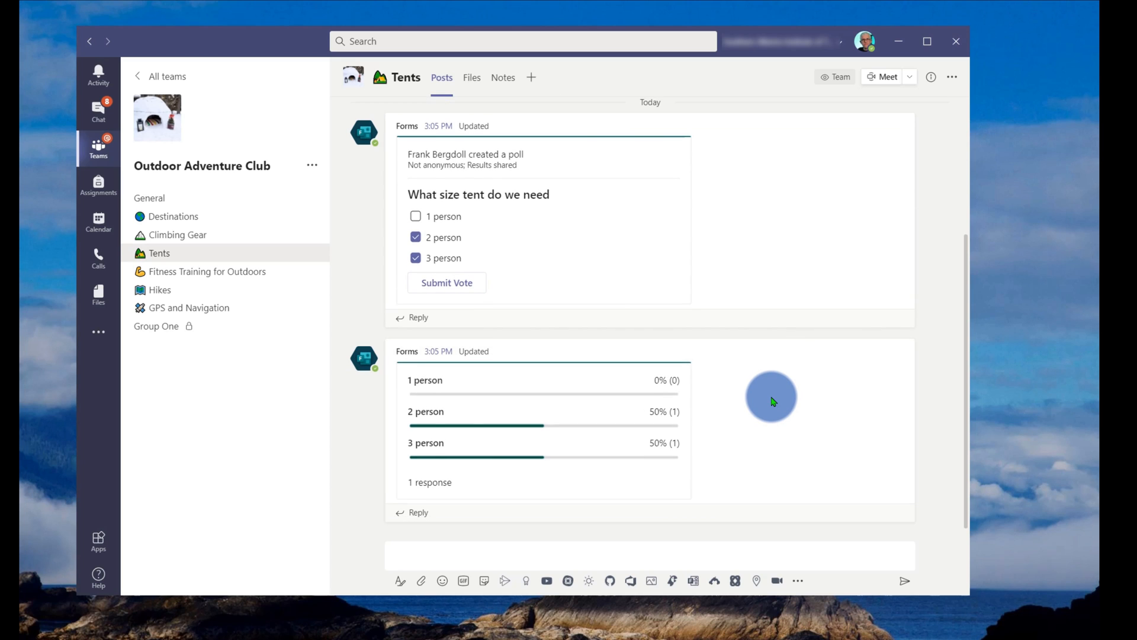
pyautogui.moveTo(457, 218)
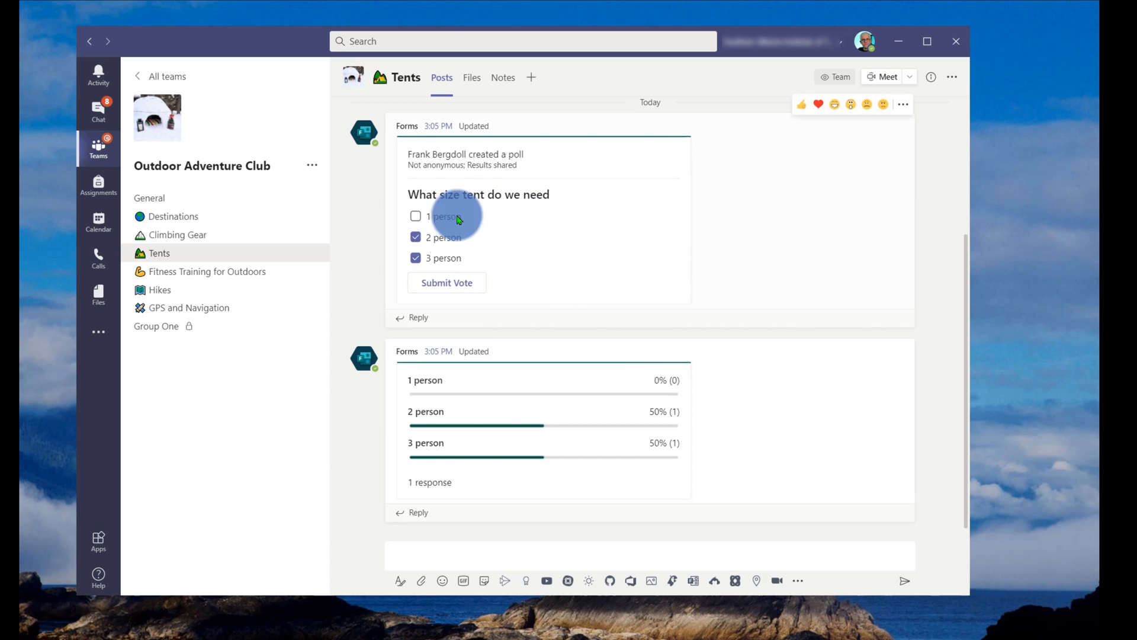
pyautogui.moveTo(674, 287)
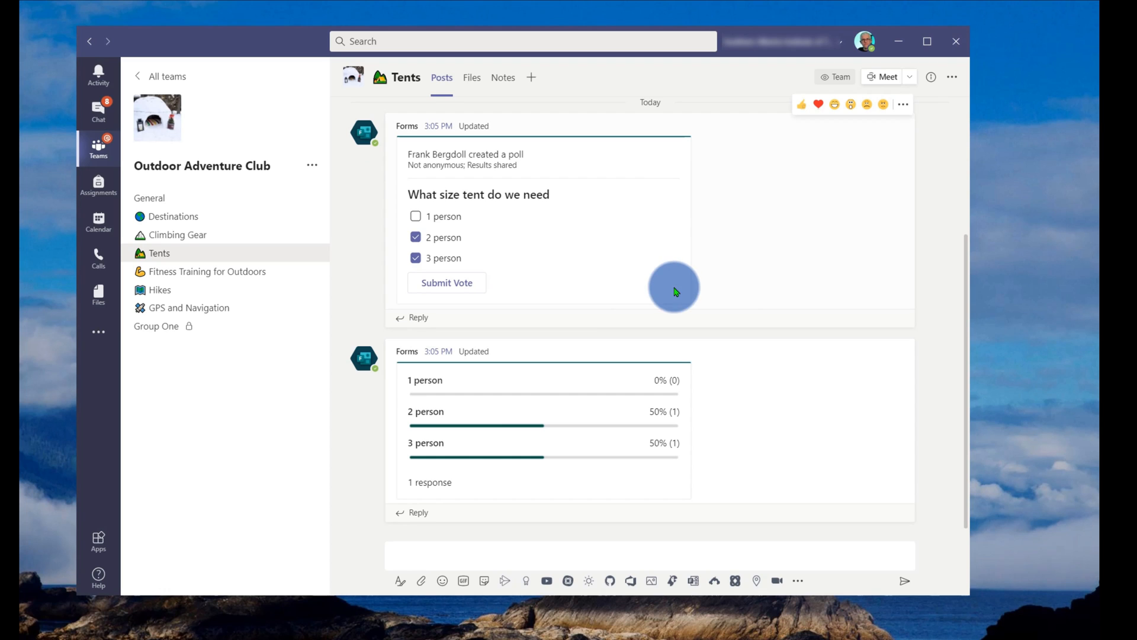
pyautogui.moveTo(738, 296)
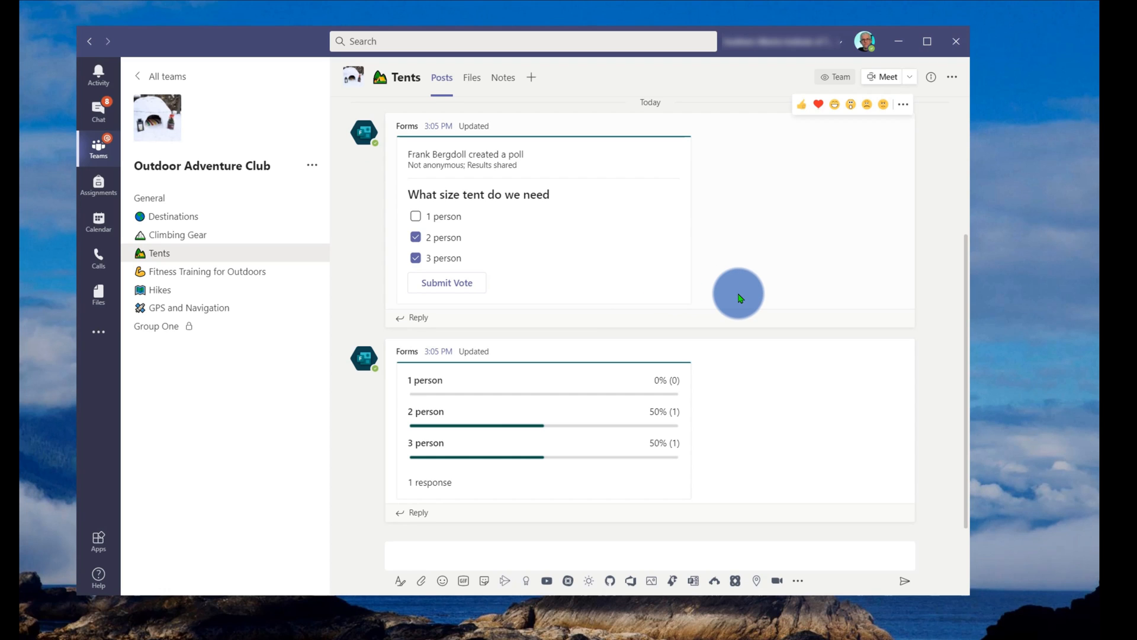
pyautogui.moveTo(777, 215)
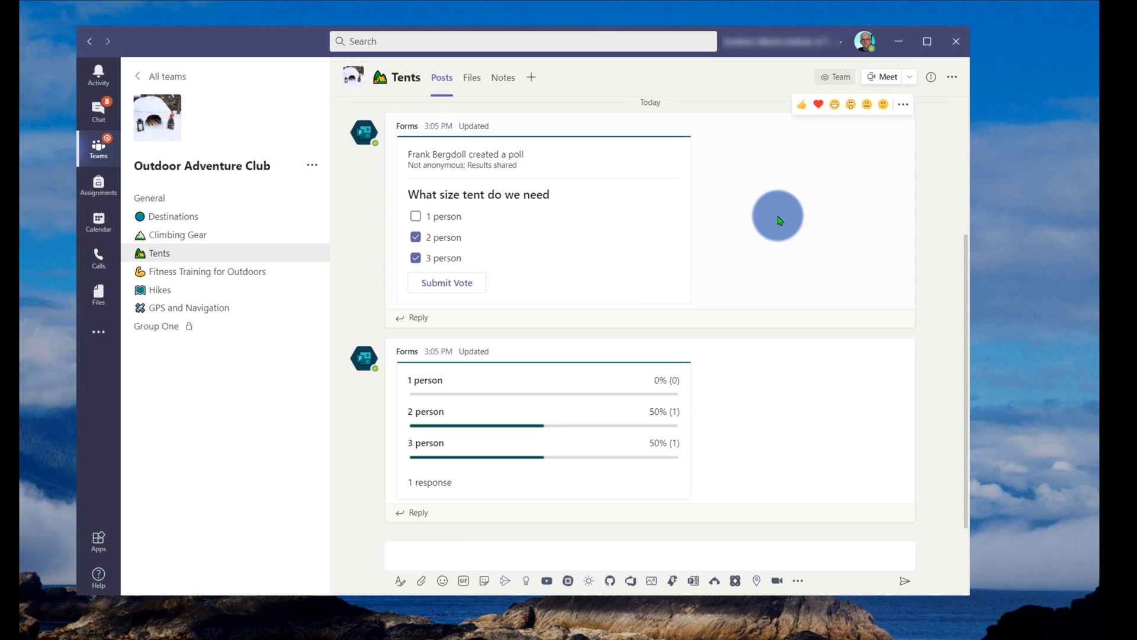
pyautogui.click(886, 76)
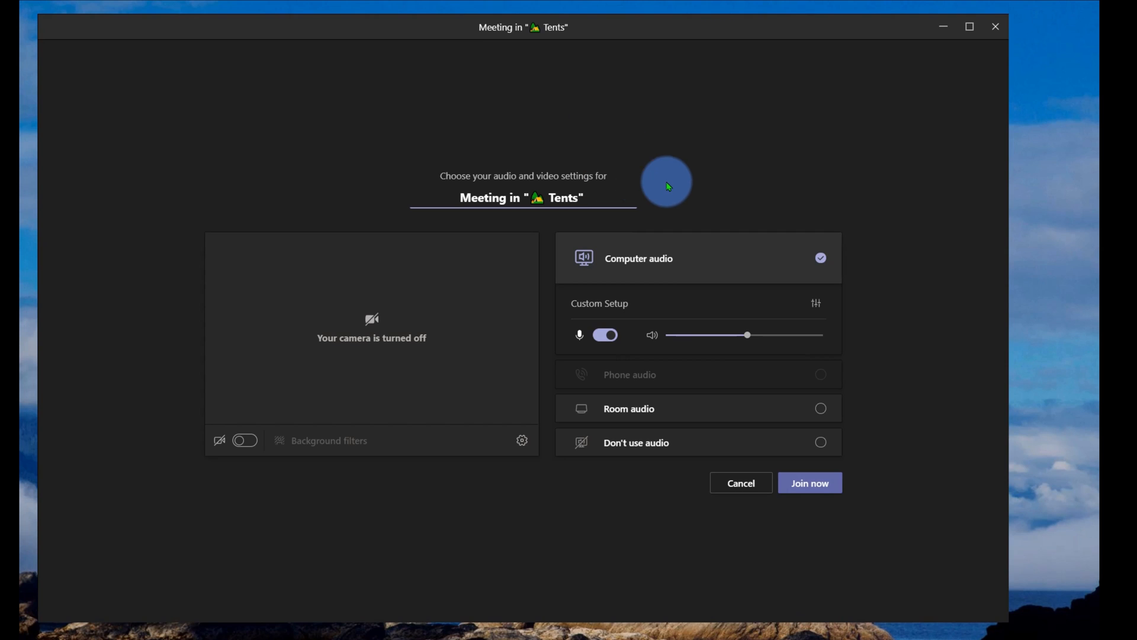
pyautogui.moveTo(687, 180)
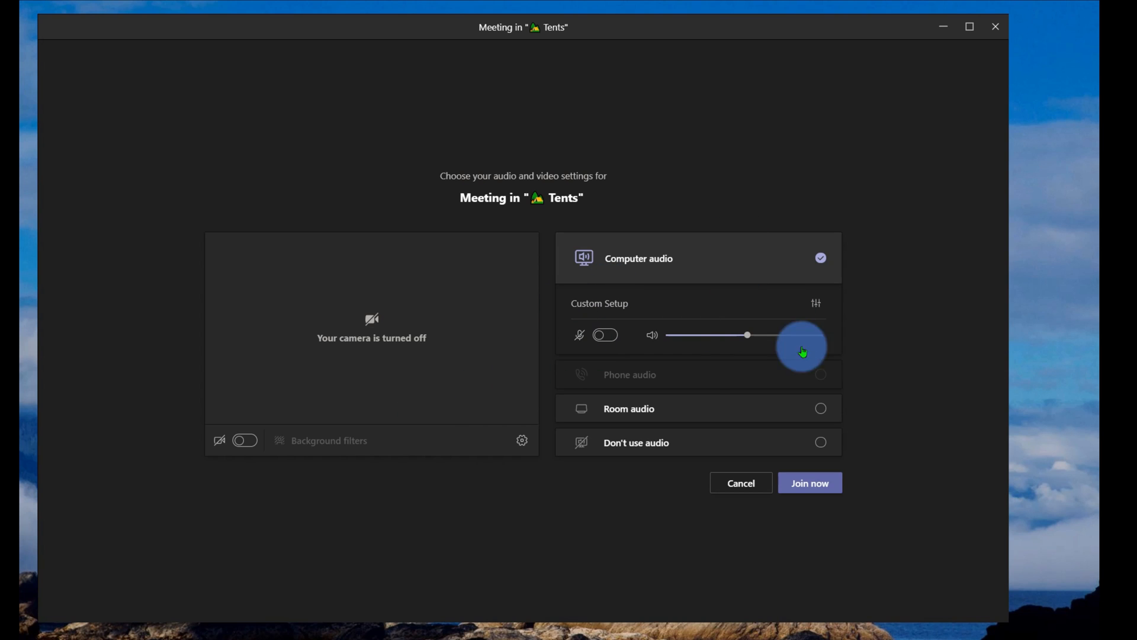
# Mute the microphone on the pre-join screen and join the Tents meeting
pyautogui.click(809, 482)
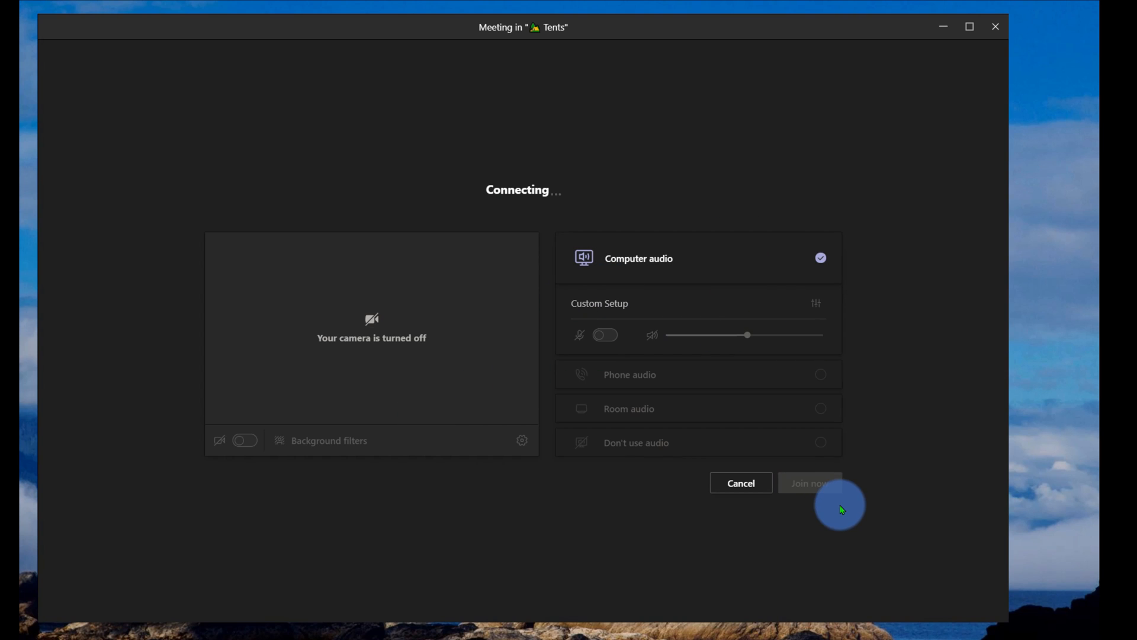
pyautogui.moveTo(887, 402)
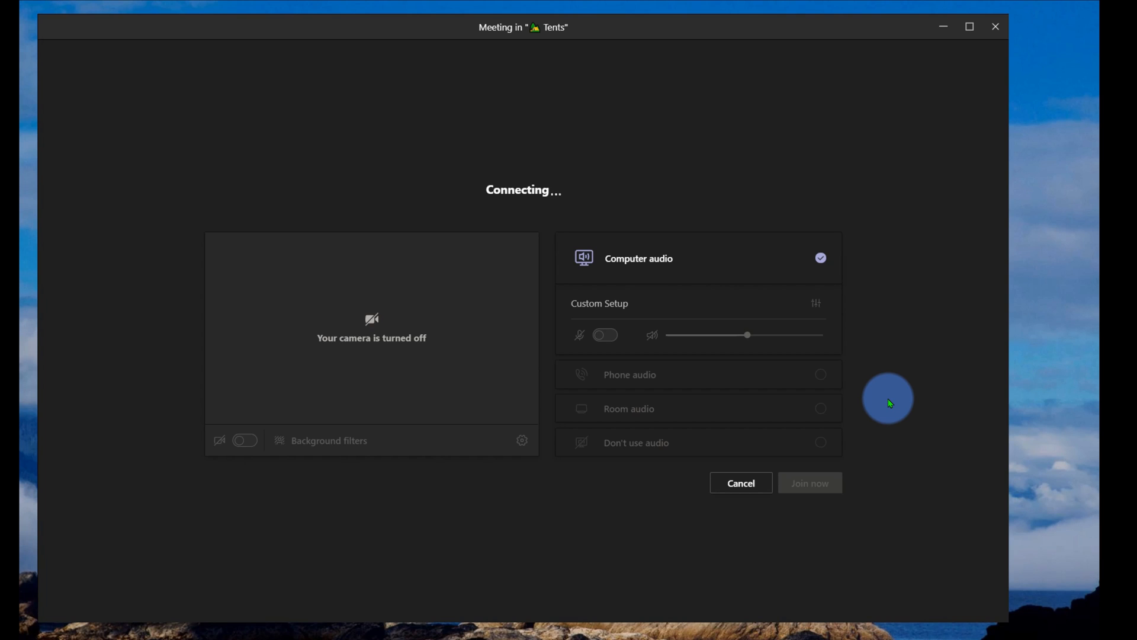
pyautogui.click(809, 482)
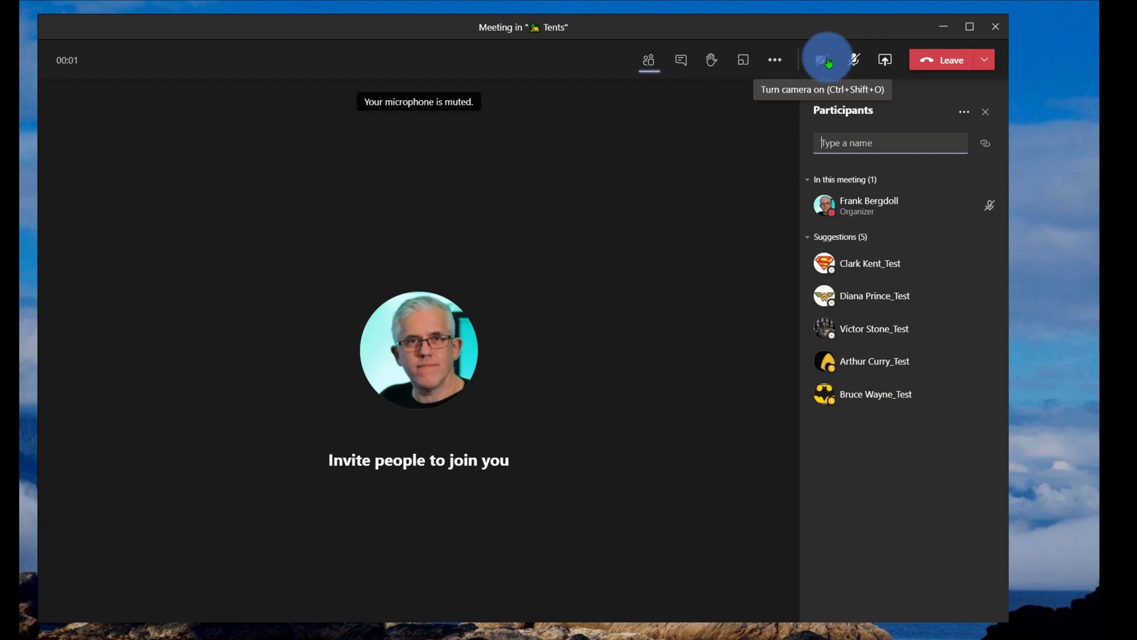
pyautogui.moveTo(766, 260)
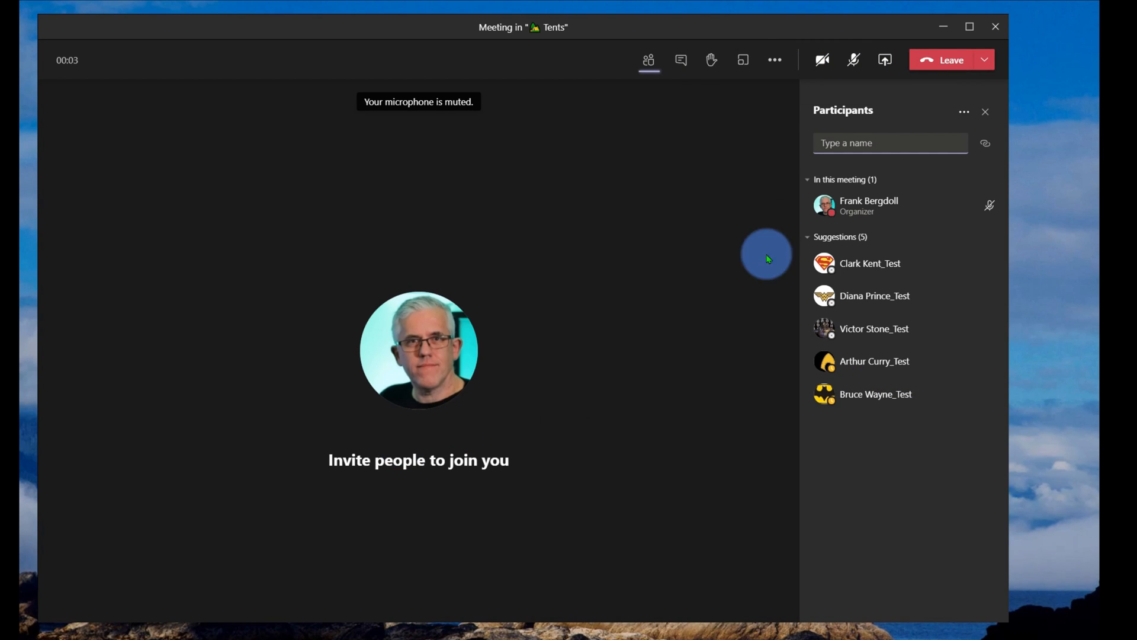
# Show the meeting chat panel beside the Tents call
pyautogui.click(680, 60)
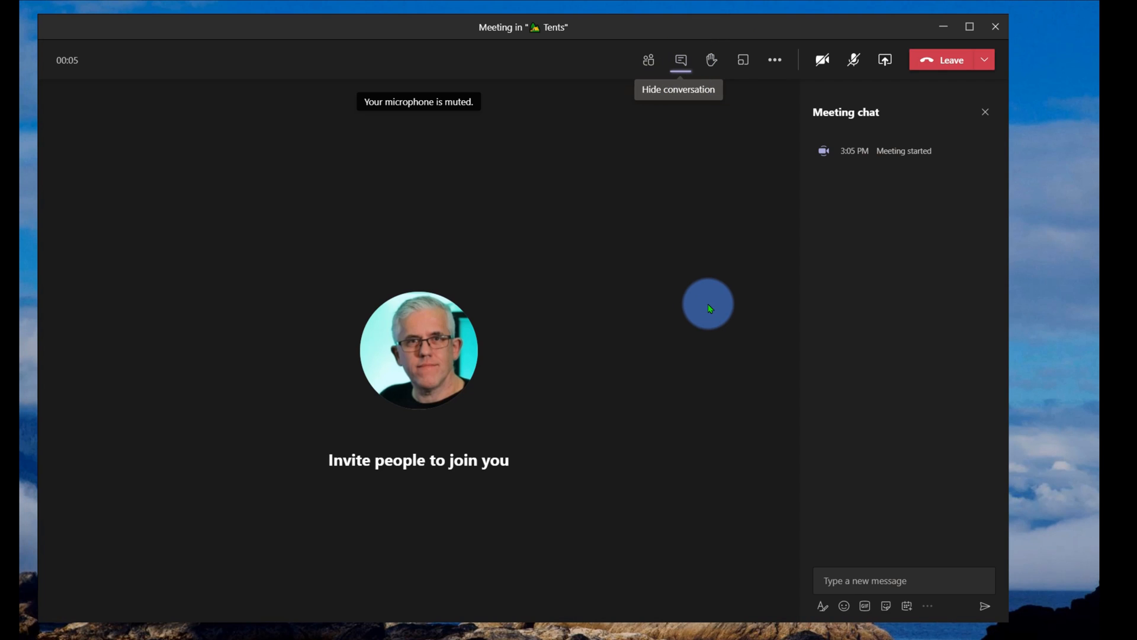
pyautogui.moveTo(682, 459)
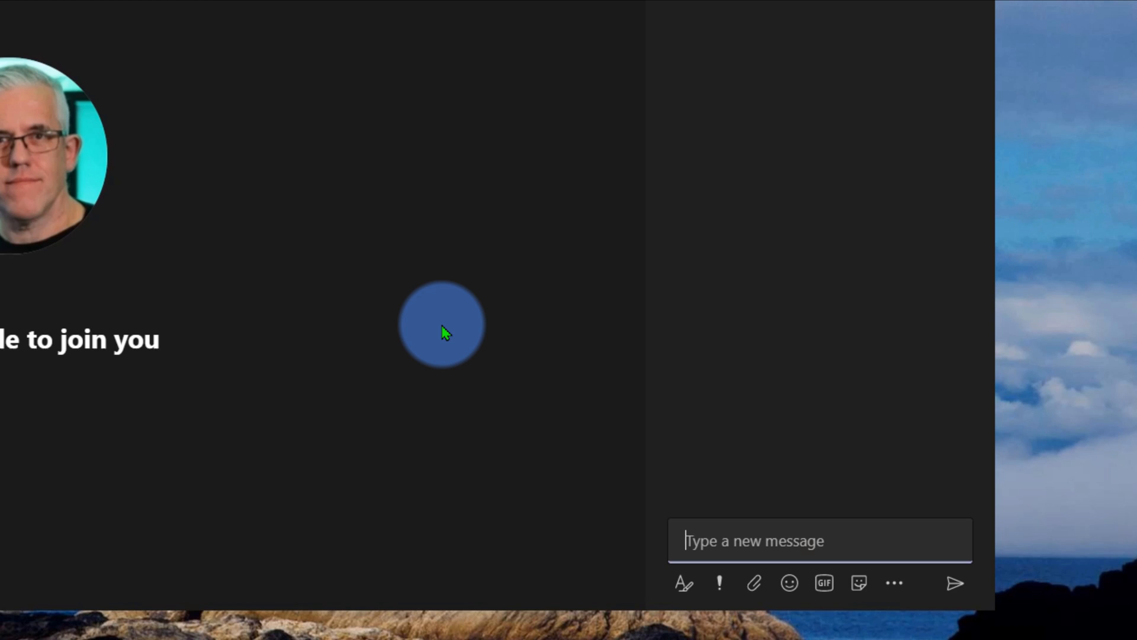
pyautogui.write('@form')
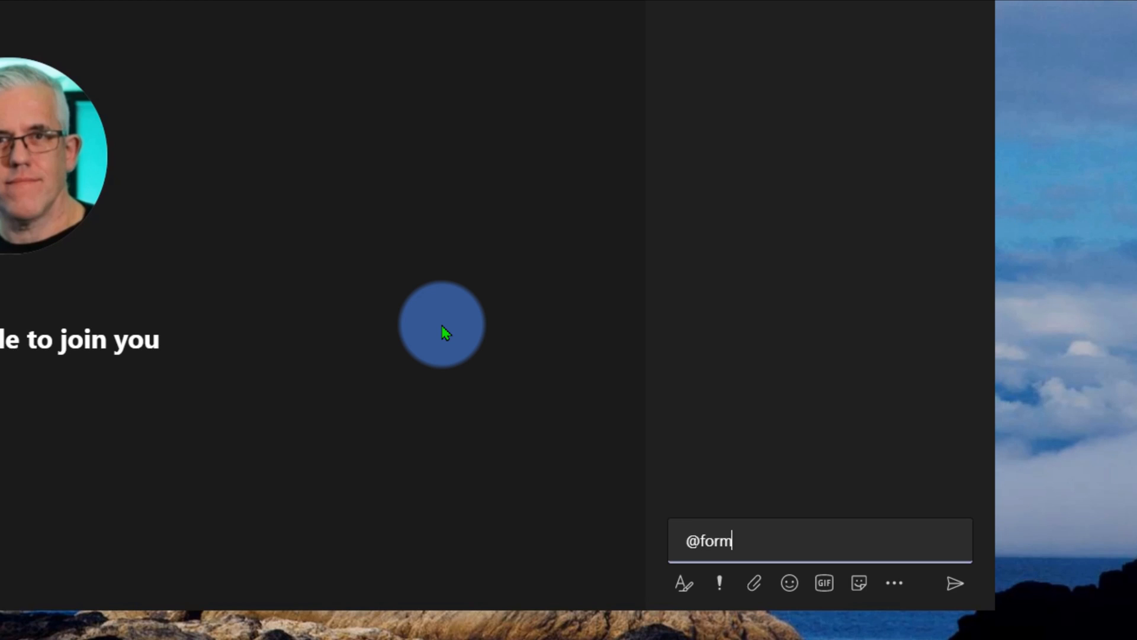
pyautogui.write('s T')
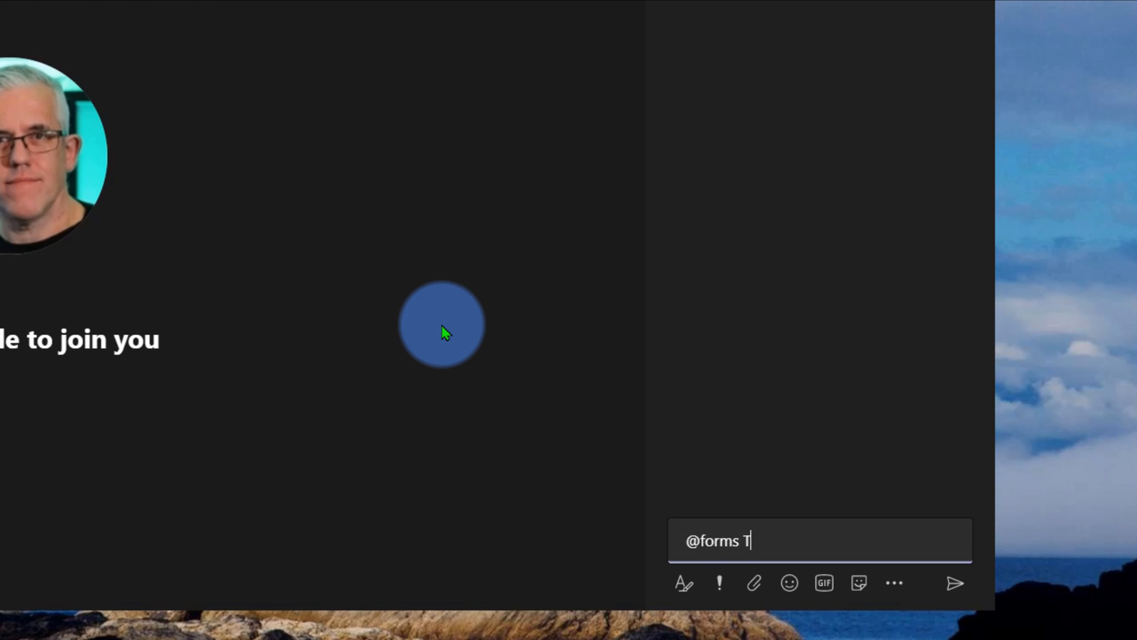
pyautogui.write('ype of p')
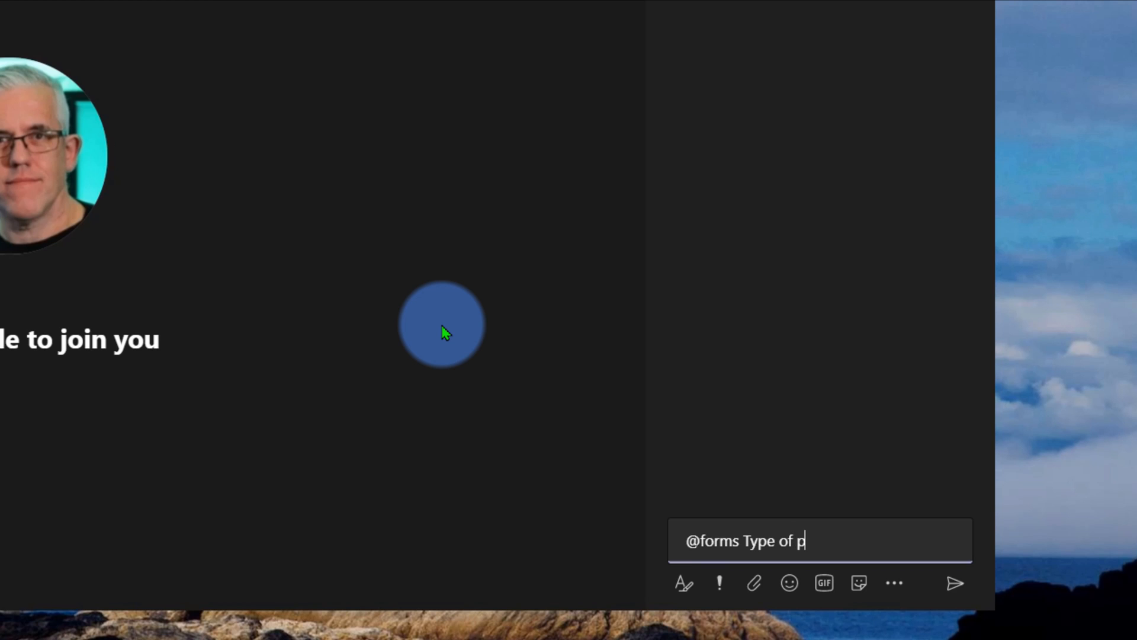
pyautogui.write('referred')
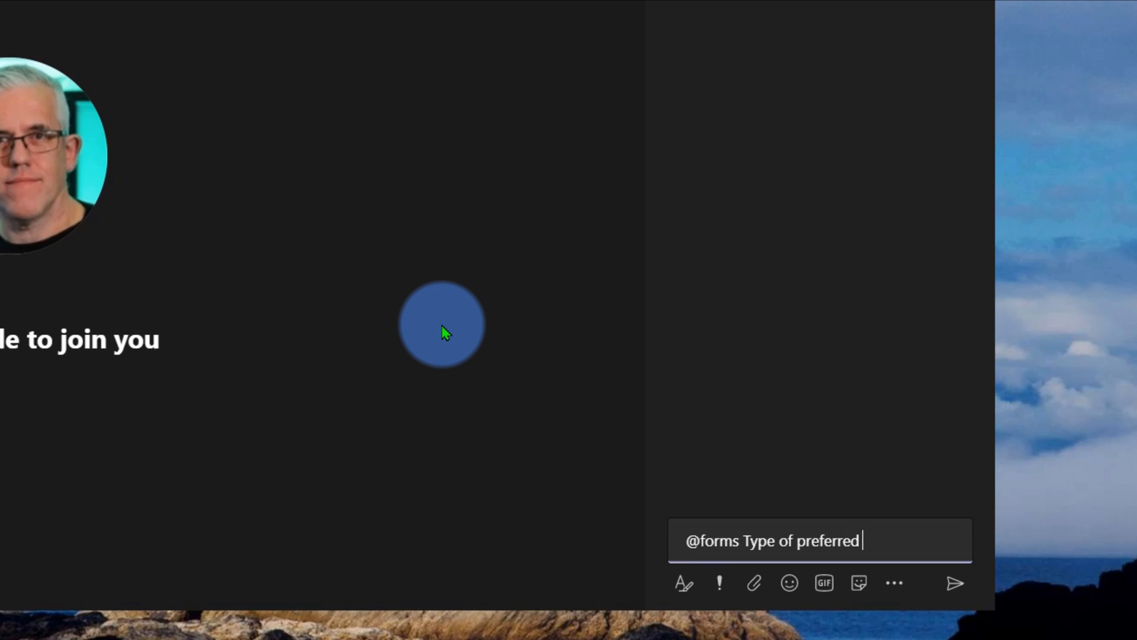
pyautogui.write('stakes?')
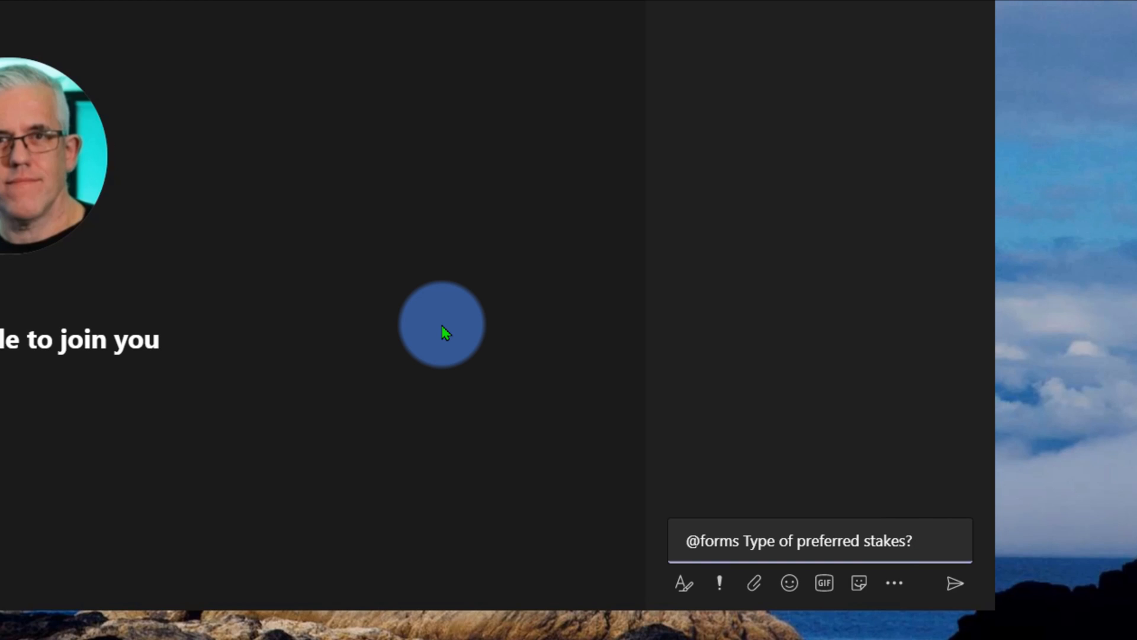
pyautogui.write('heavy,')
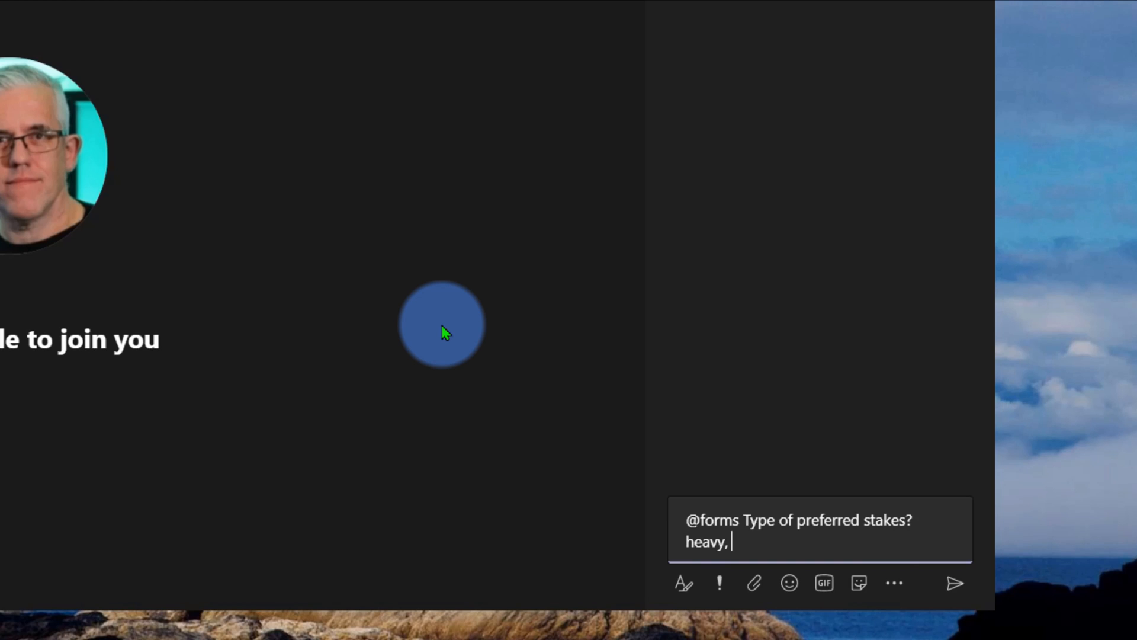
pyautogui.write('light')
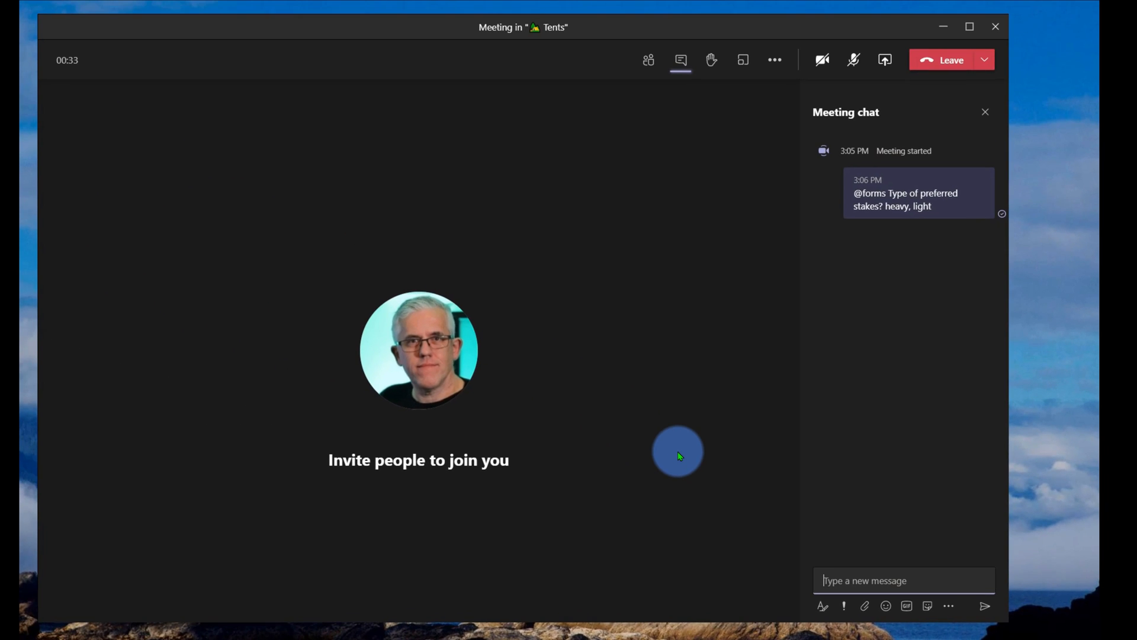
pyautogui.moveTo(885, 202)
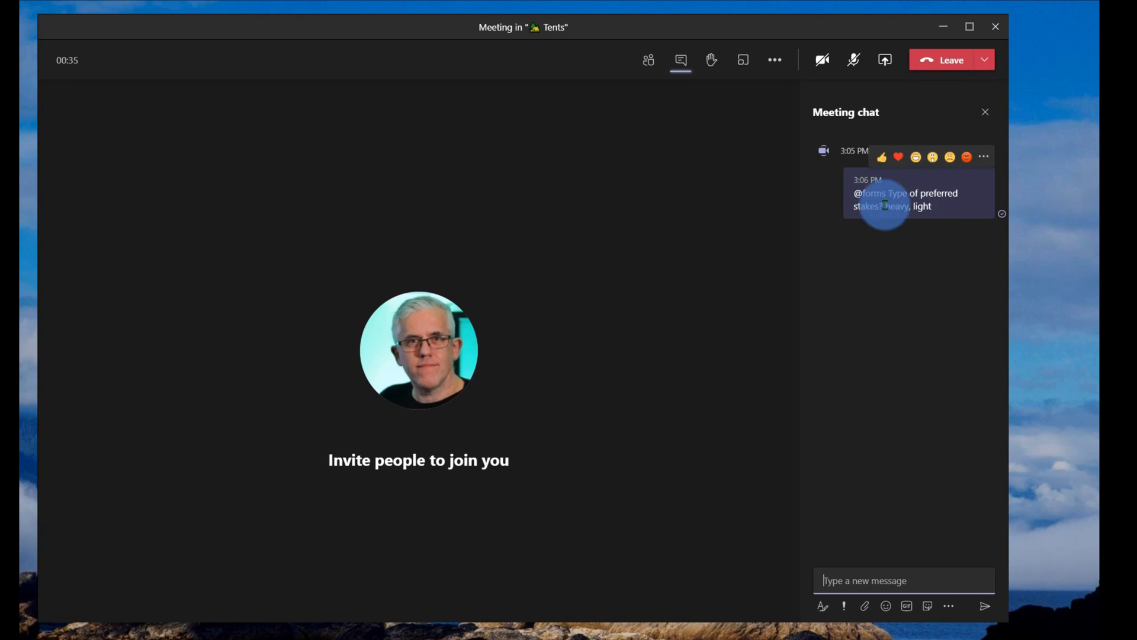
pyautogui.moveTo(871, 580)
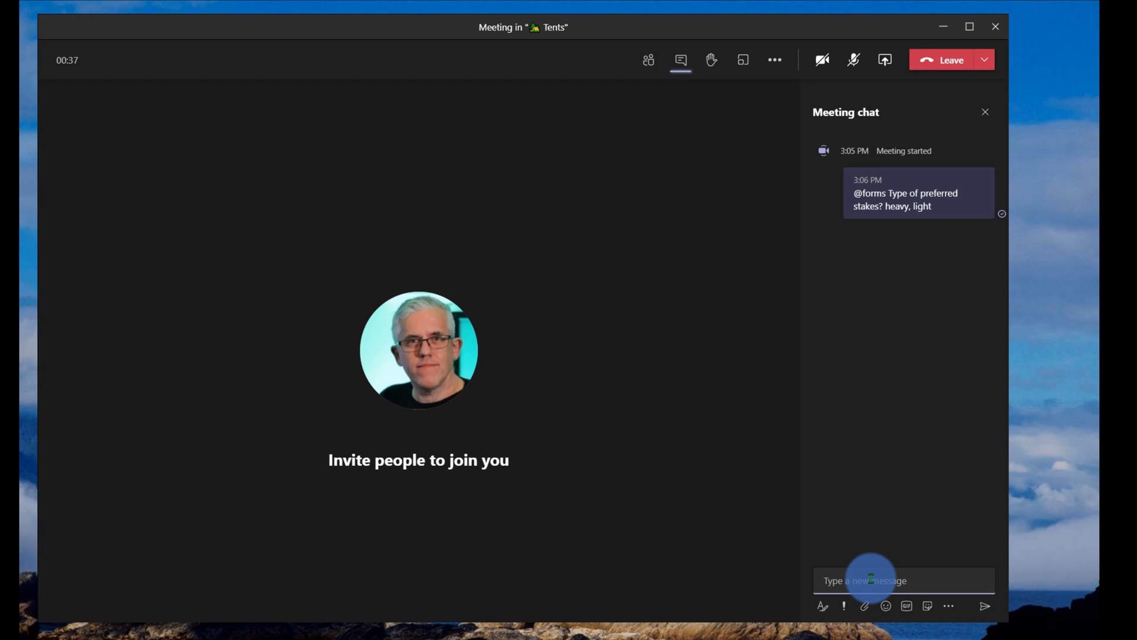
pyautogui.write('@forms')
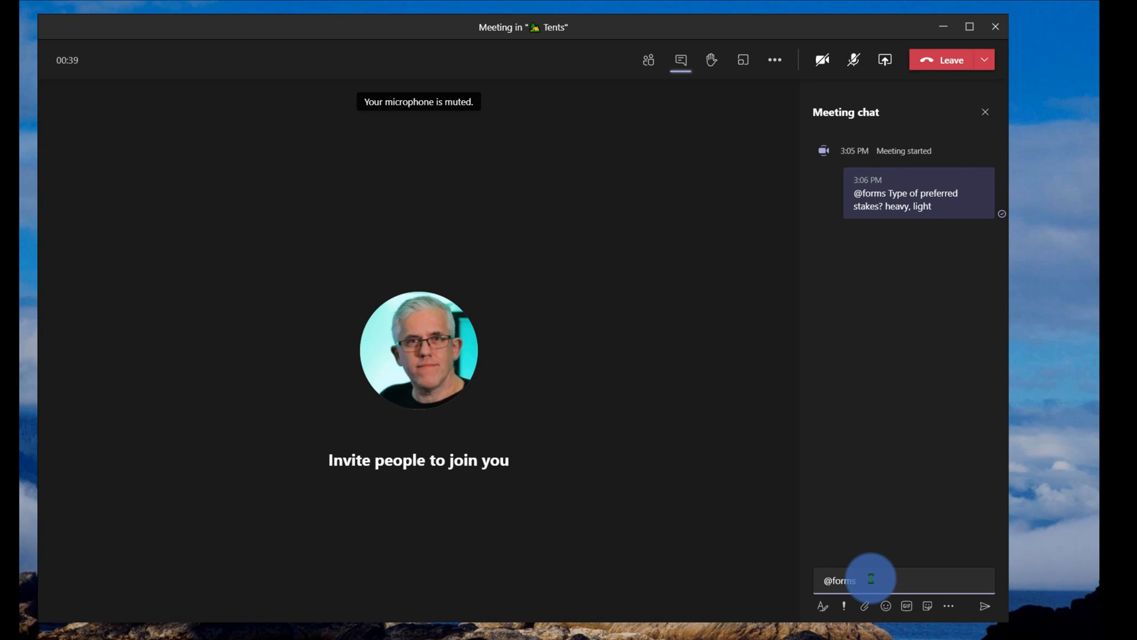
pyautogui.moveTo(854, 562)
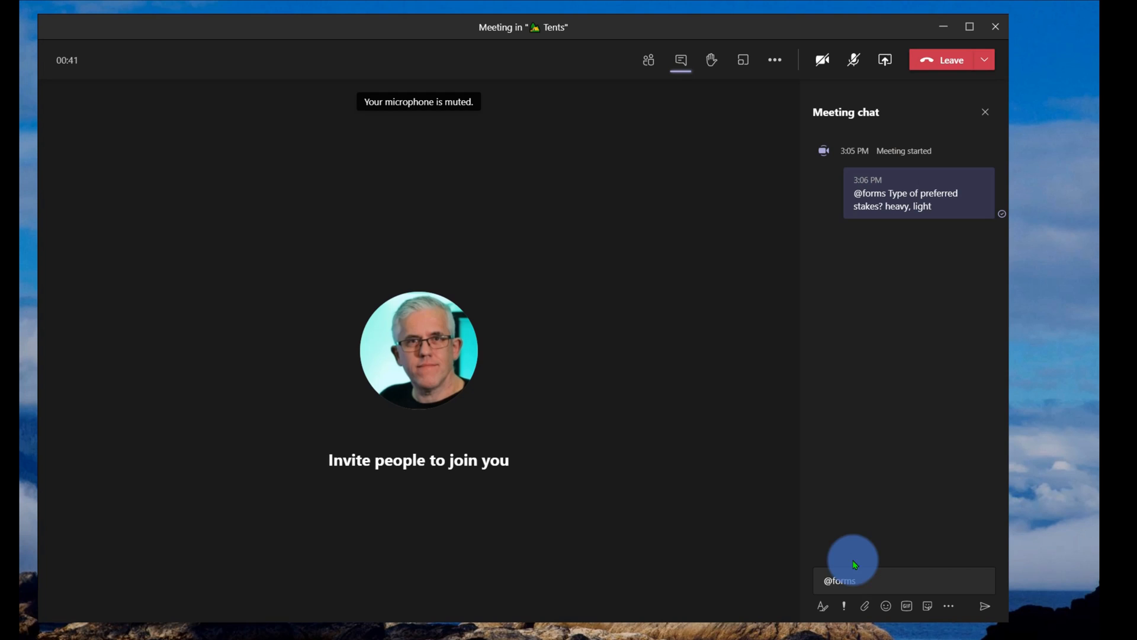
pyautogui.moveTo(890, 555)
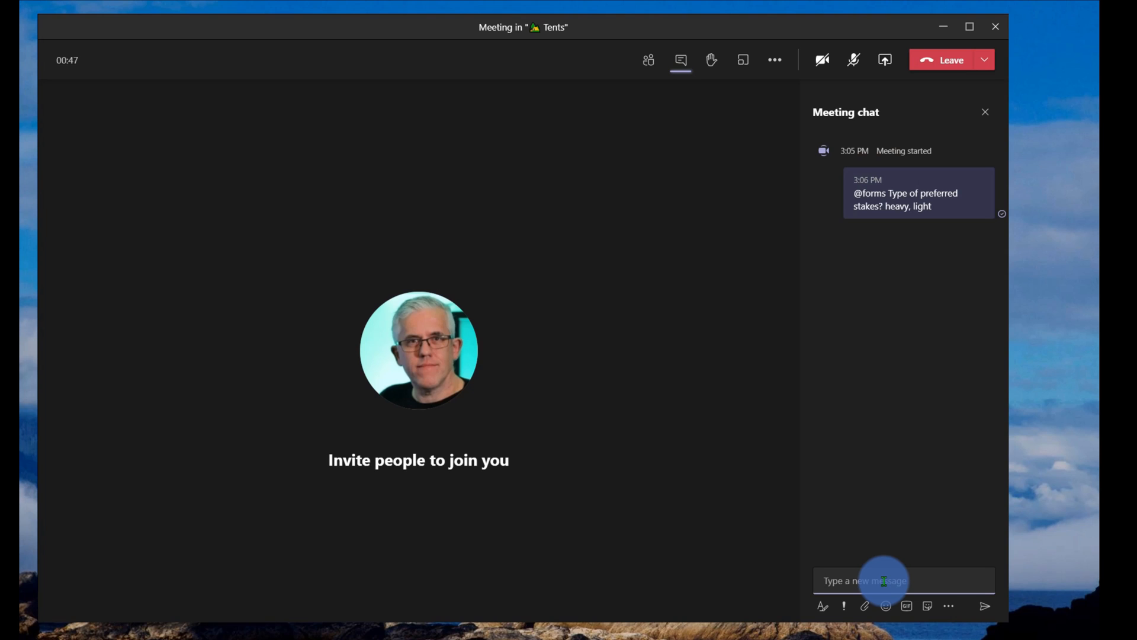
pyautogui.moveTo(844, 399)
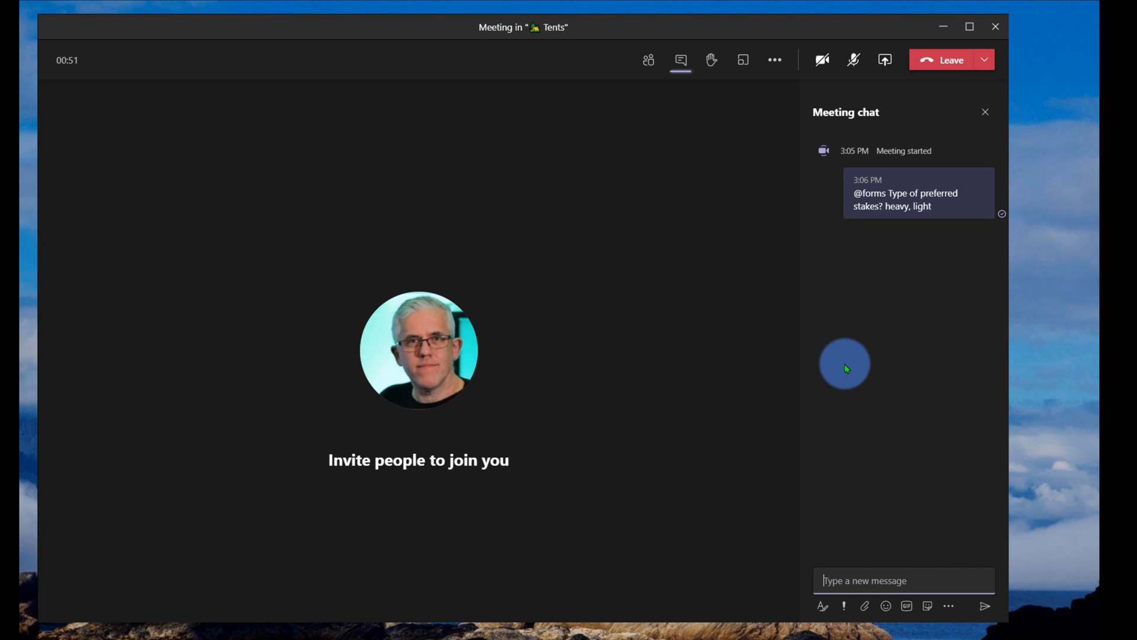
pyautogui.moveTo(873, 270)
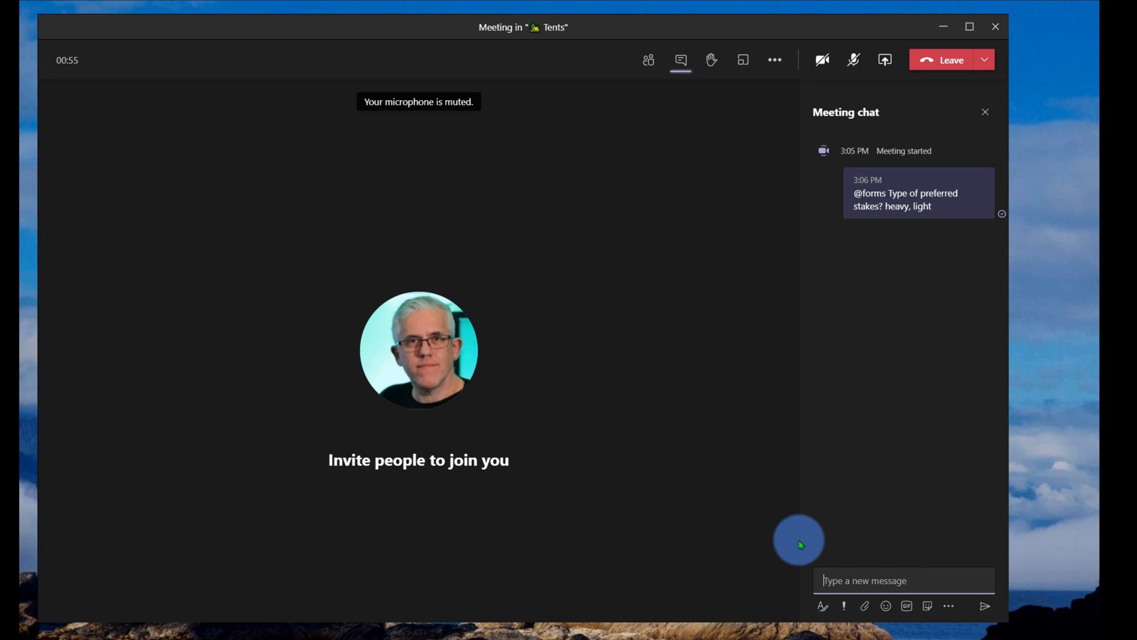
pyautogui.moveTo(902, 476)
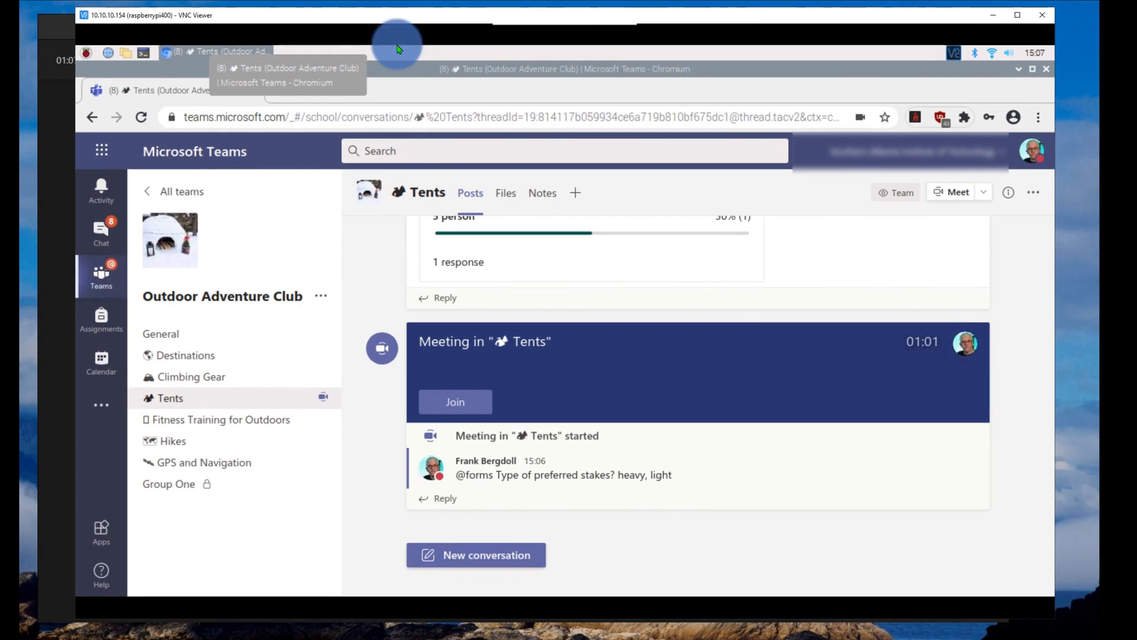
pyautogui.moveTo(334, 259)
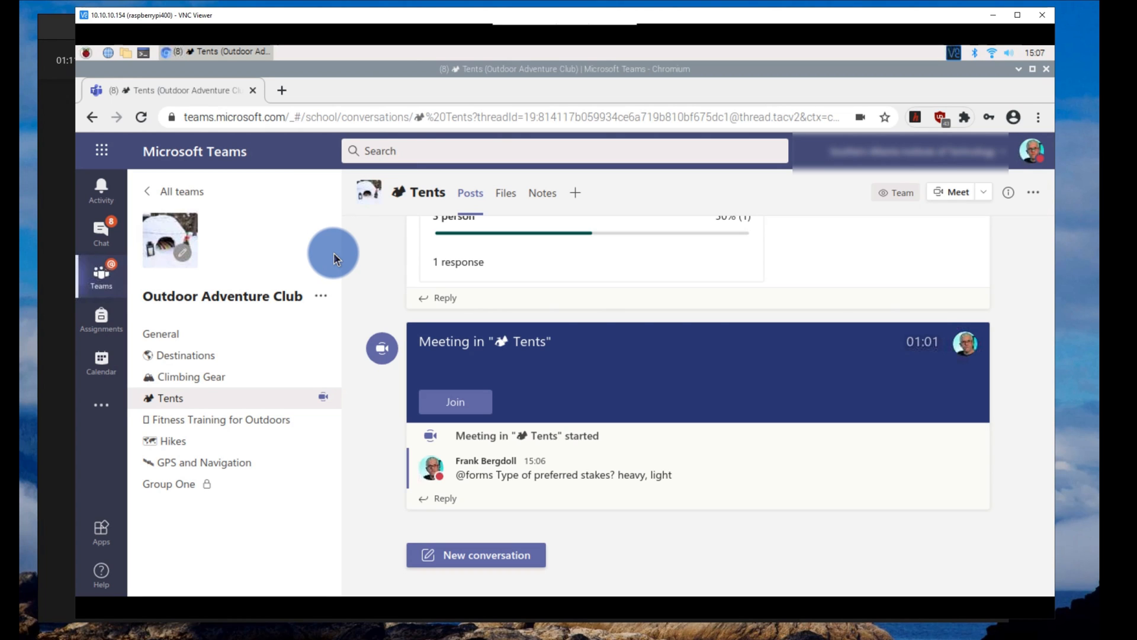
pyautogui.moveTo(304, 142)
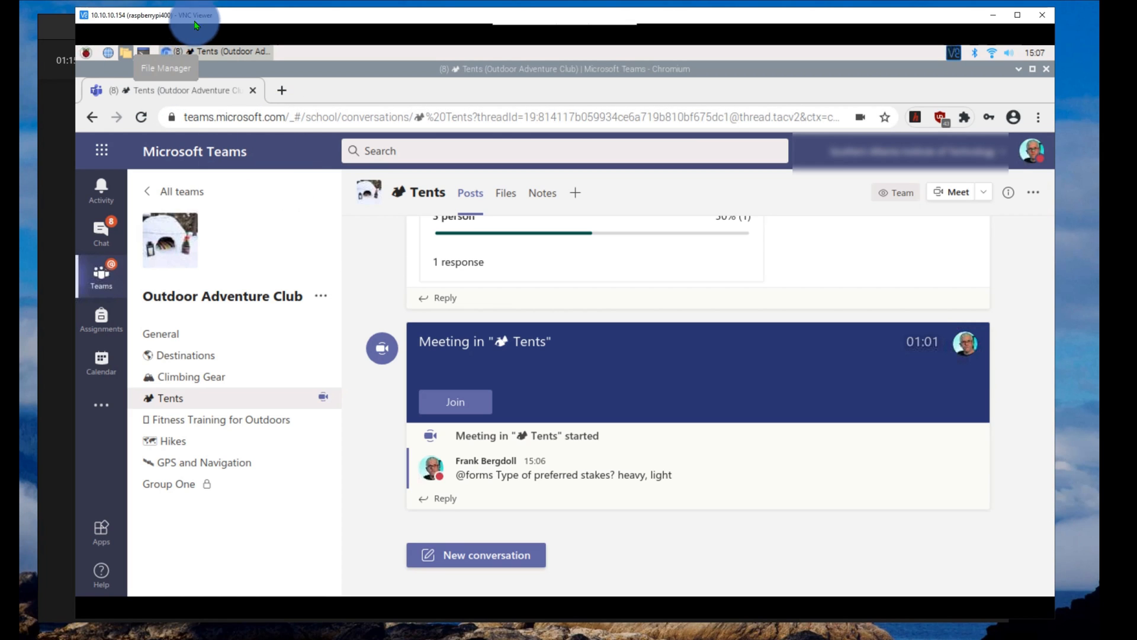
pyautogui.moveTo(294, 240)
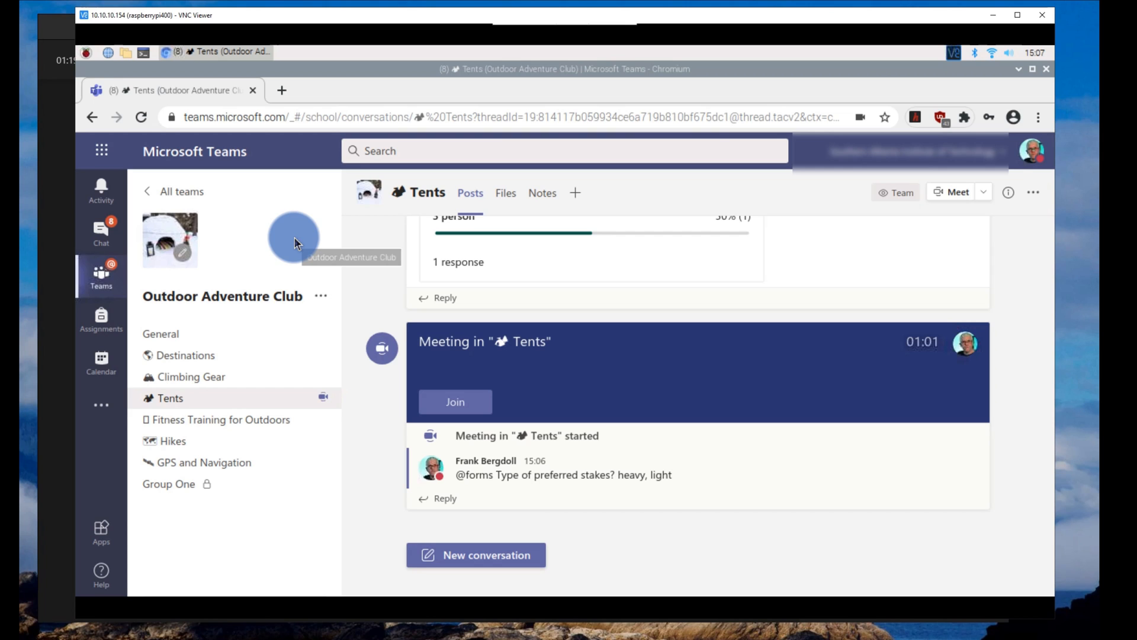
pyautogui.moveTo(370, 136)
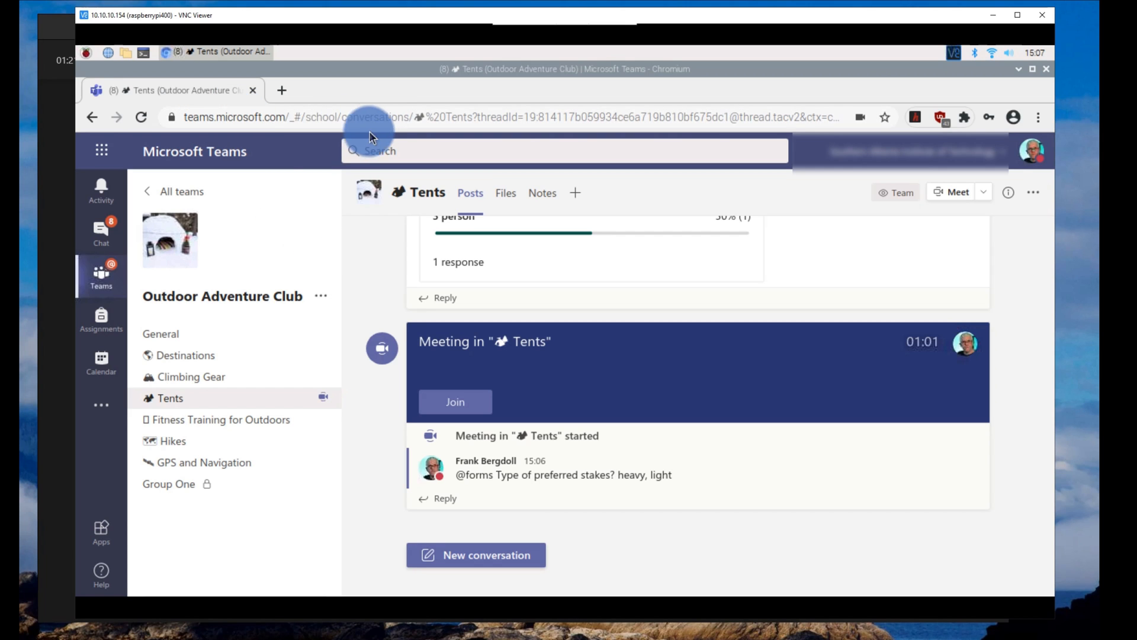
pyautogui.moveTo(313, 236)
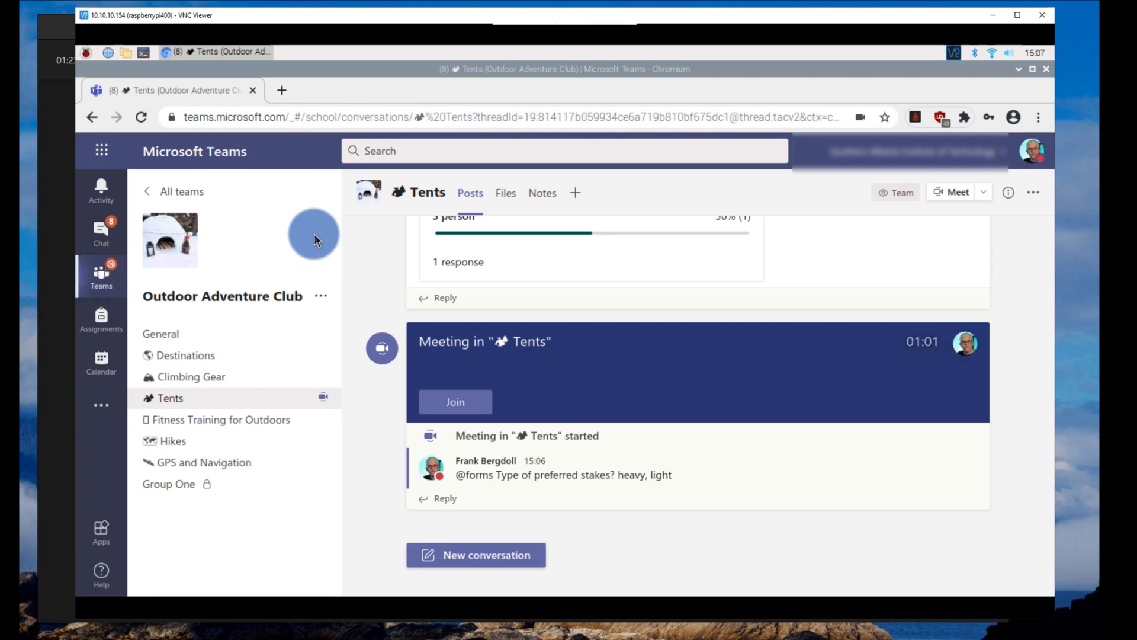
pyautogui.moveTo(273, 137)
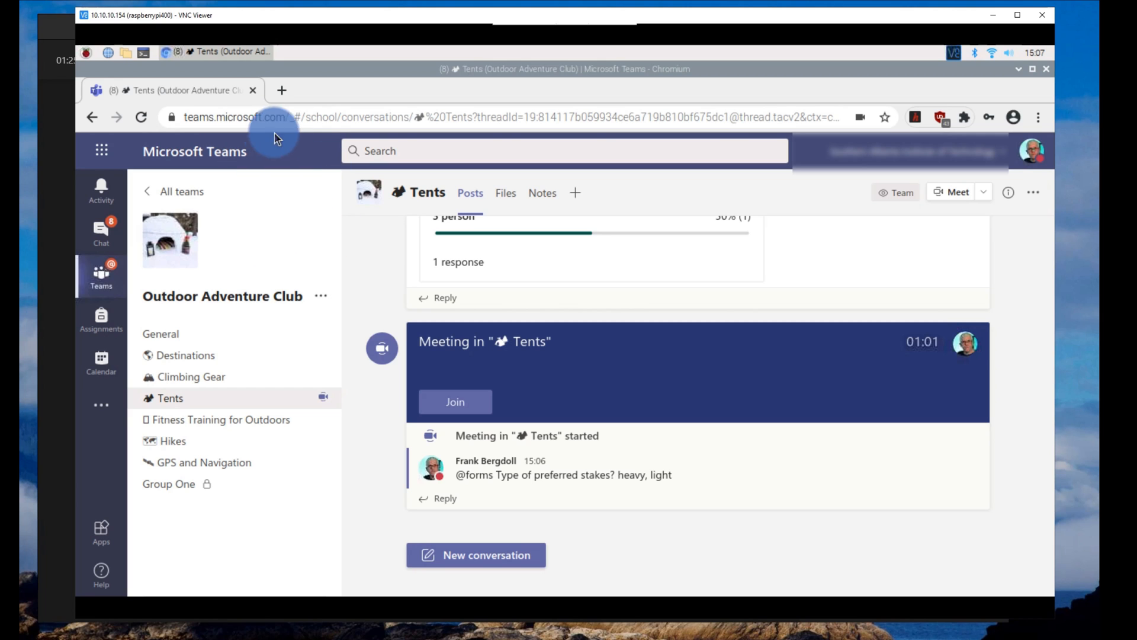
pyautogui.moveTo(288, 314)
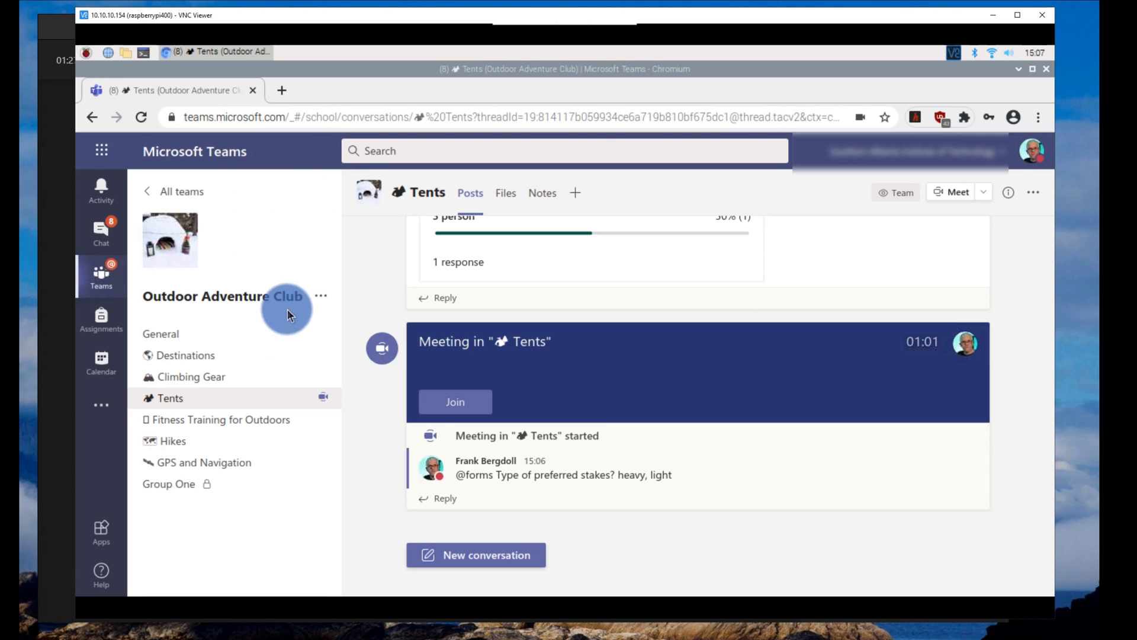
pyautogui.moveTo(499, 345)
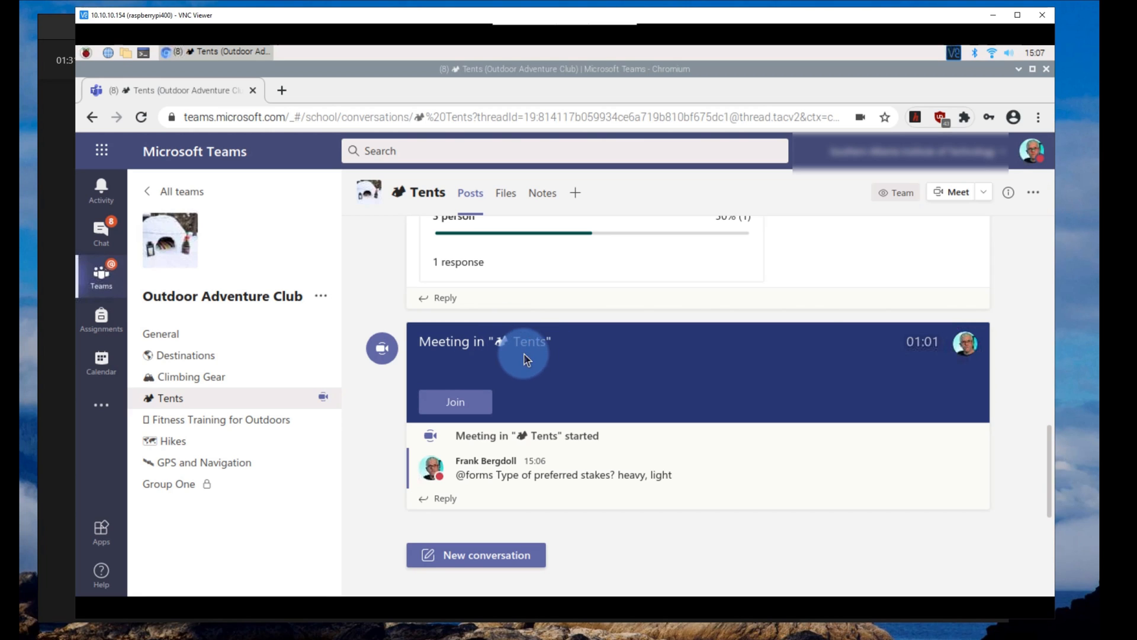
pyautogui.moveTo(1038, 158)
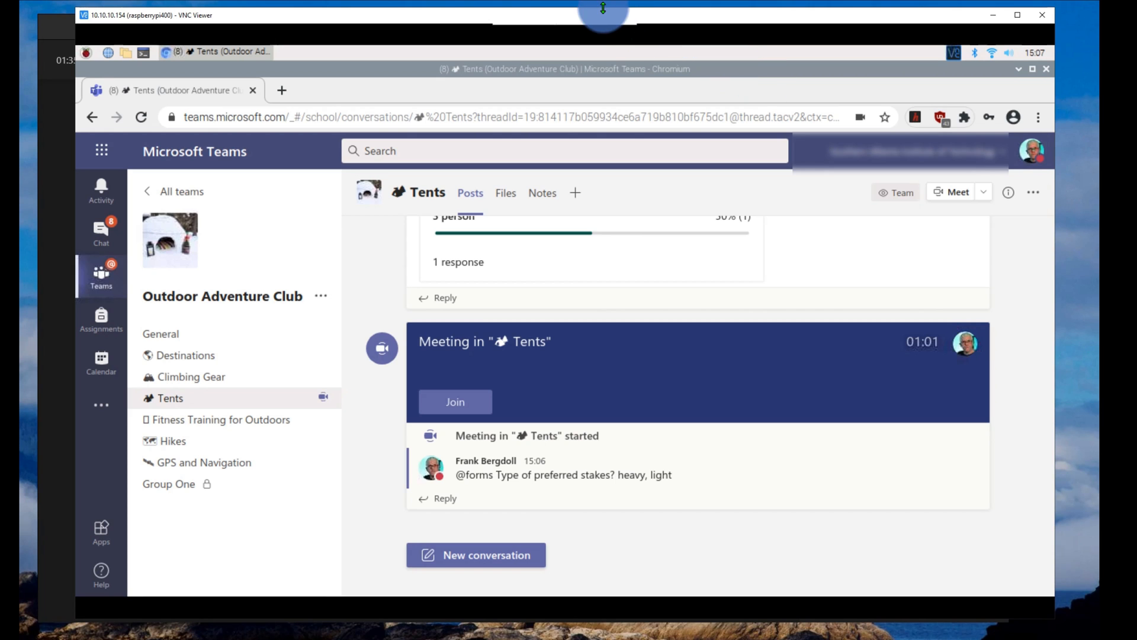
pyautogui.click(455, 402)
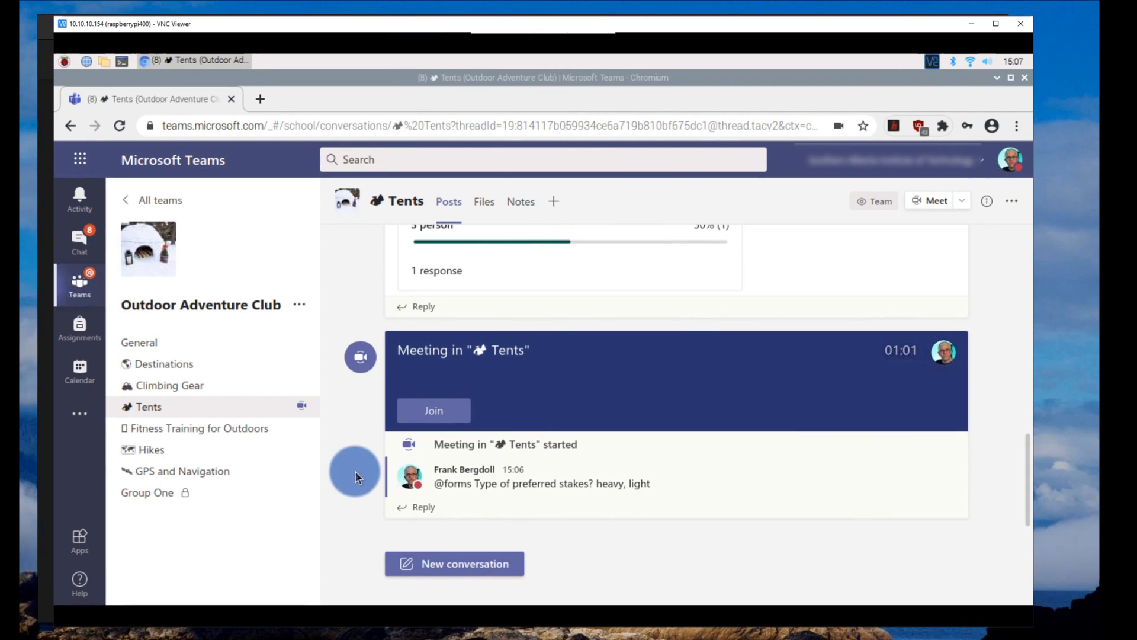
pyautogui.click(433, 411)
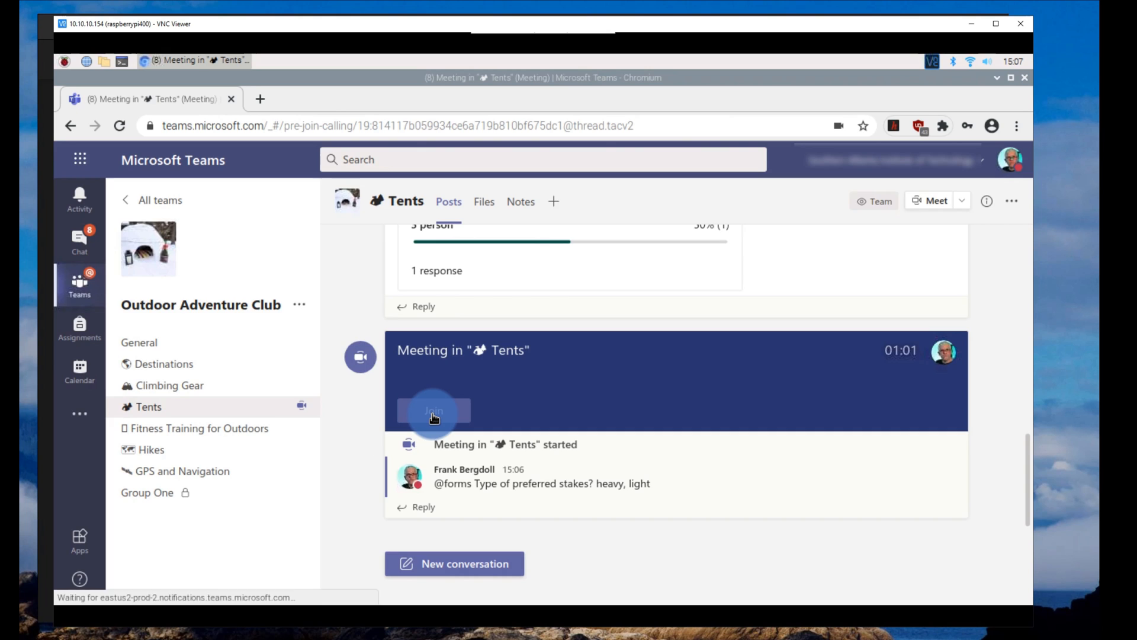
pyautogui.click(434, 410)
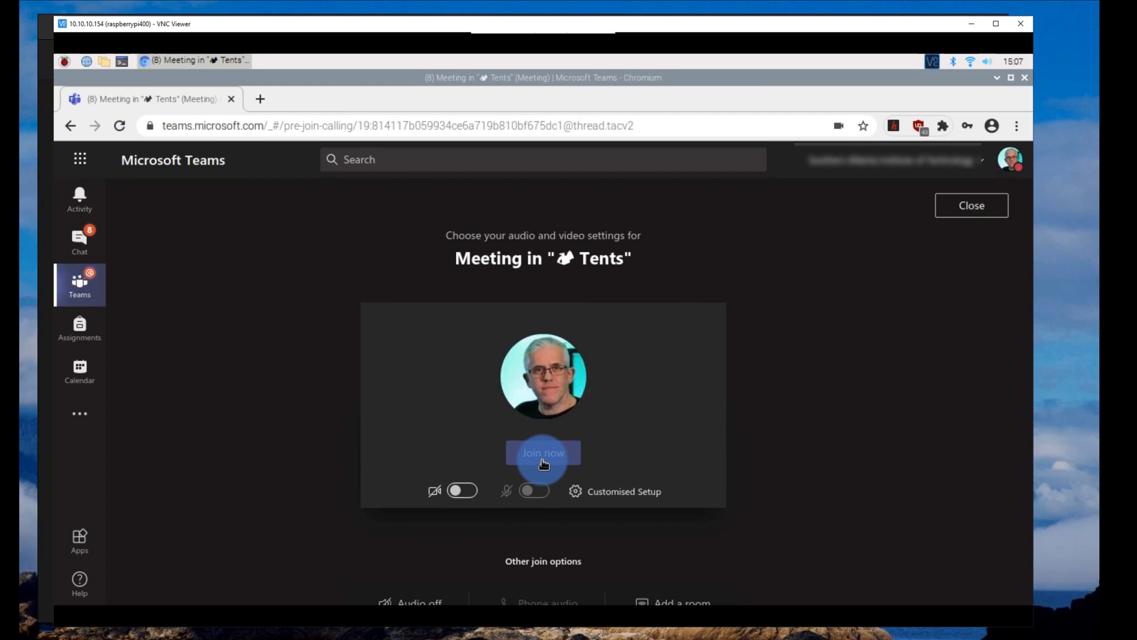
pyautogui.click(542, 451)
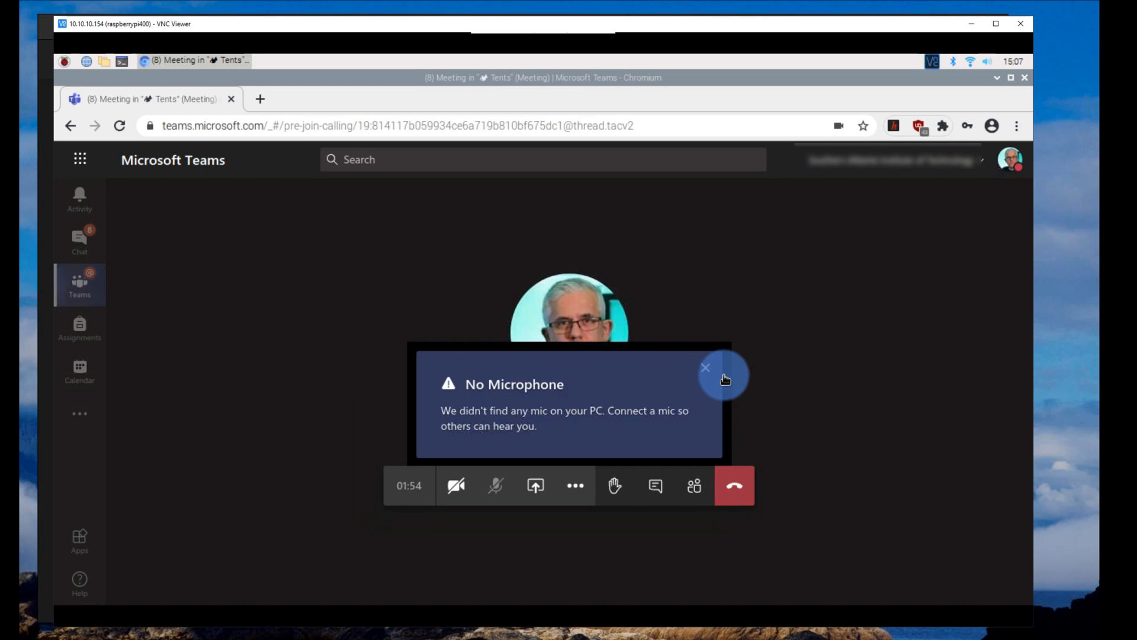
pyautogui.click(704, 367)
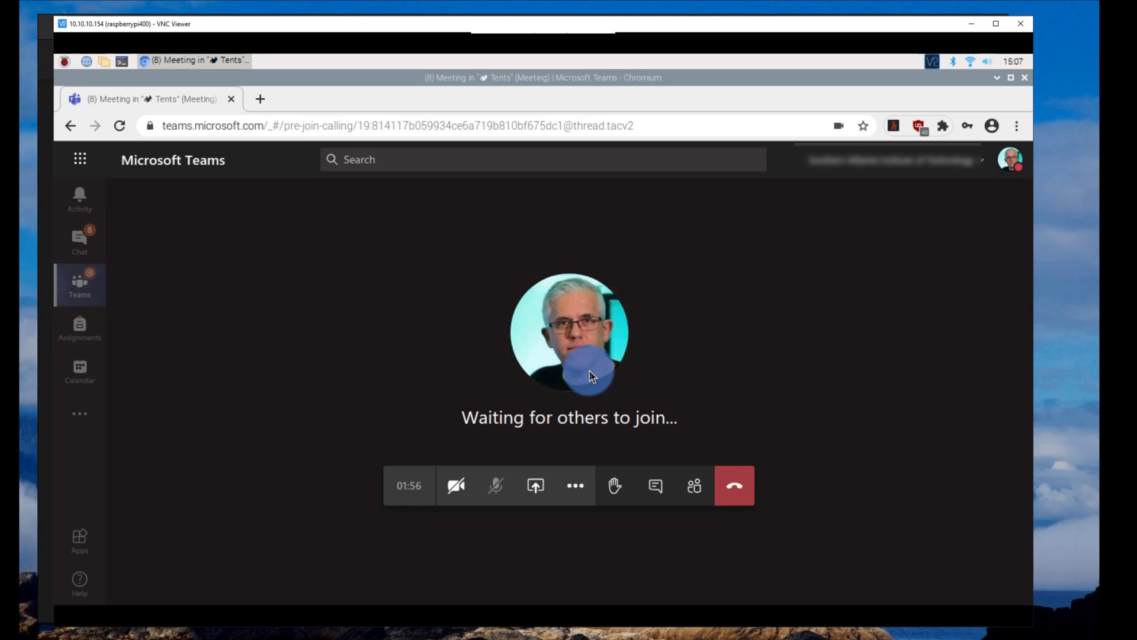
pyautogui.moveTo(723, 368)
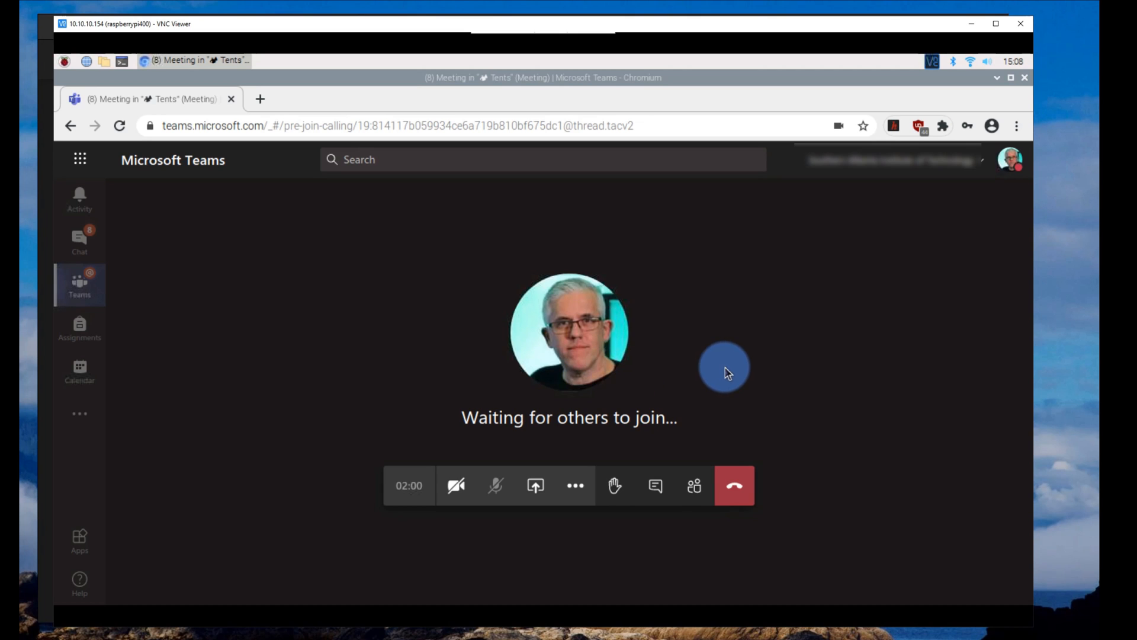
pyautogui.moveTo(277, 33)
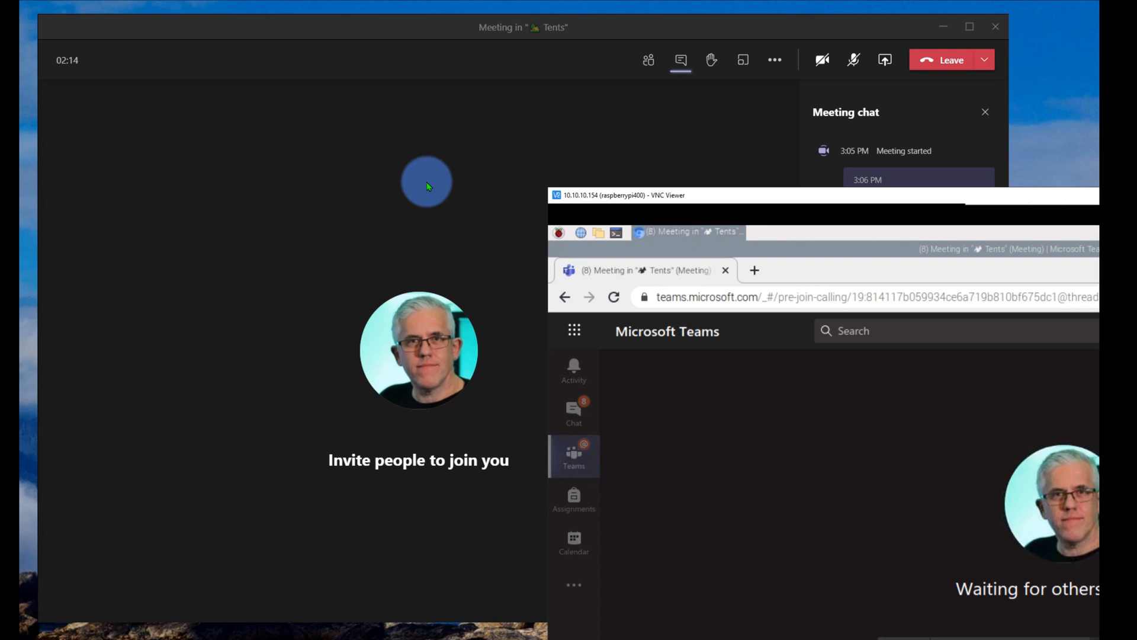
pyautogui.moveTo(389, 287)
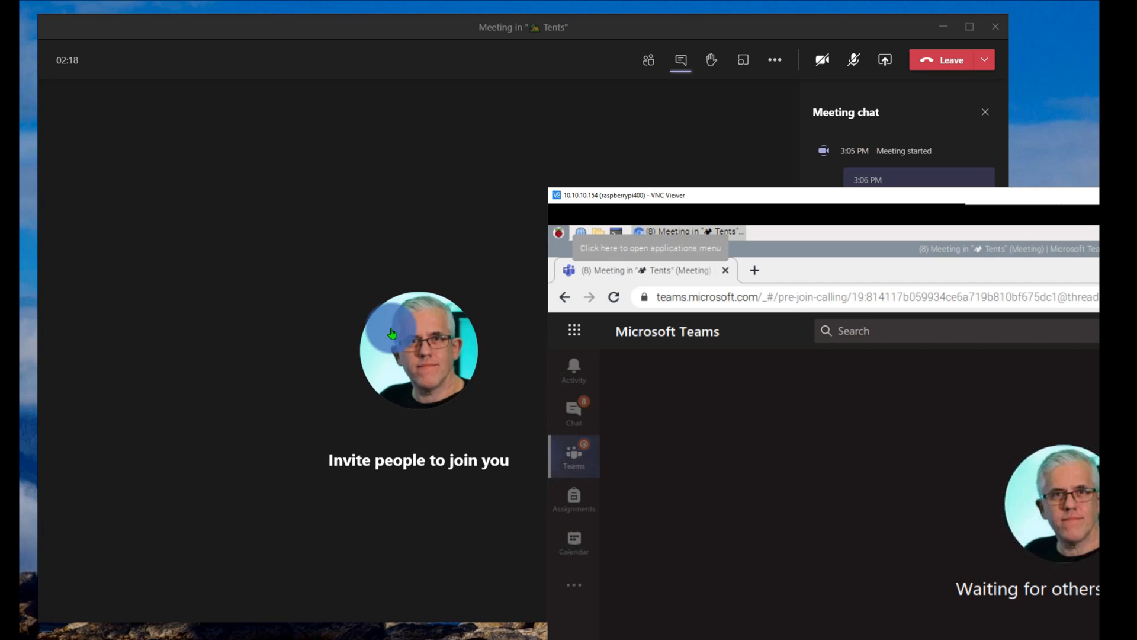
pyautogui.moveTo(513, 47)
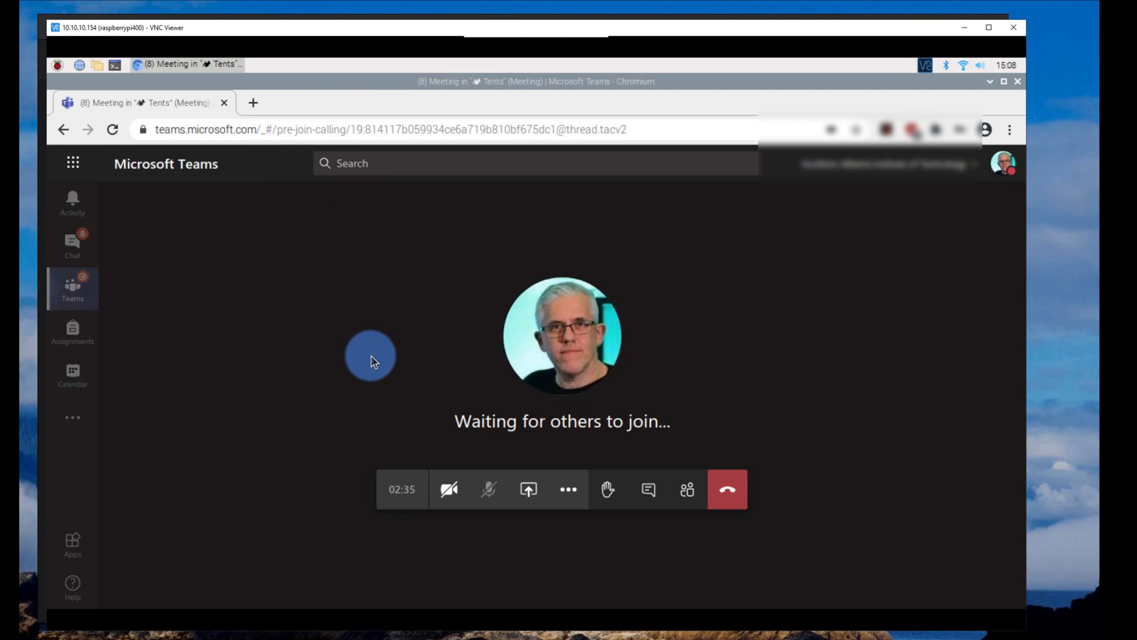
pyautogui.moveTo(647, 489)
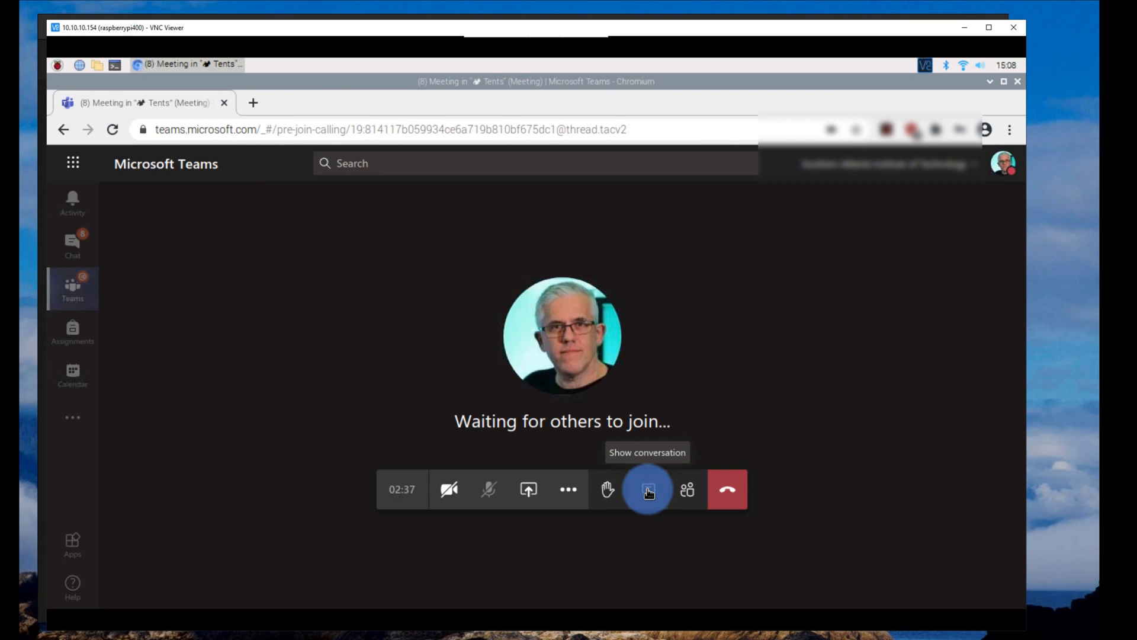
pyautogui.click(647, 489)
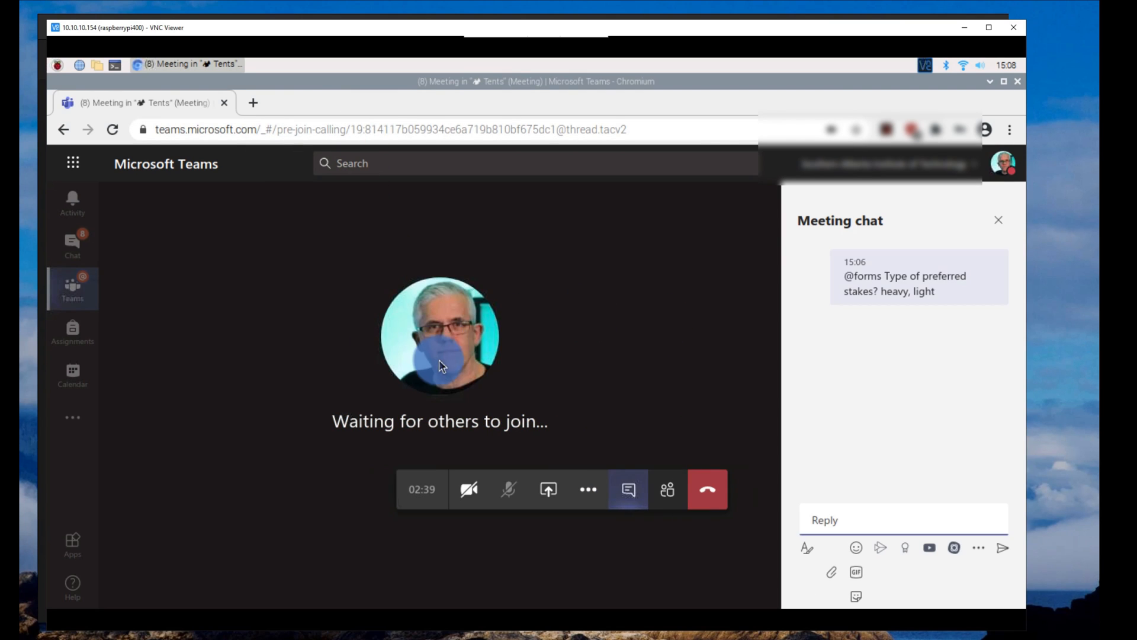
pyautogui.moveTo(714, 422)
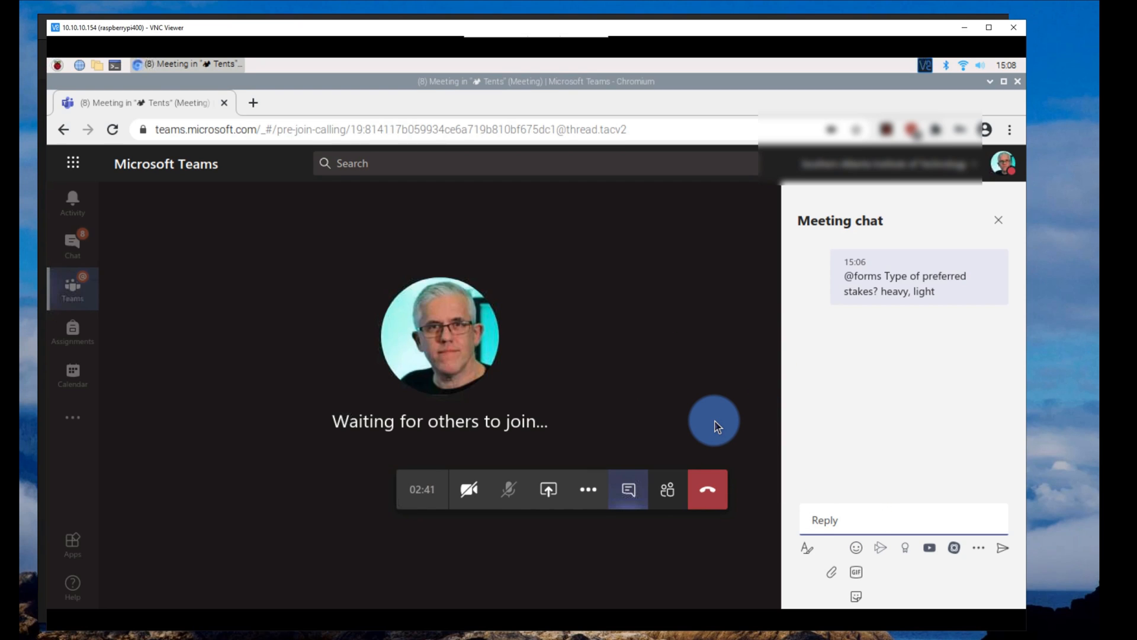
pyautogui.write('@')
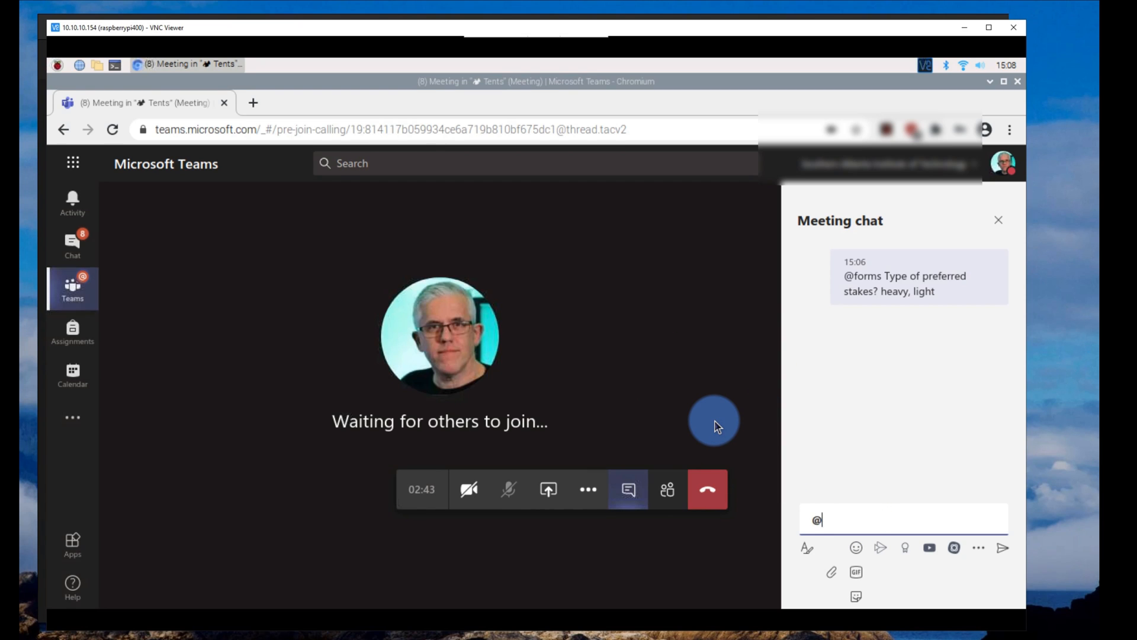
pyautogui.write('forms')
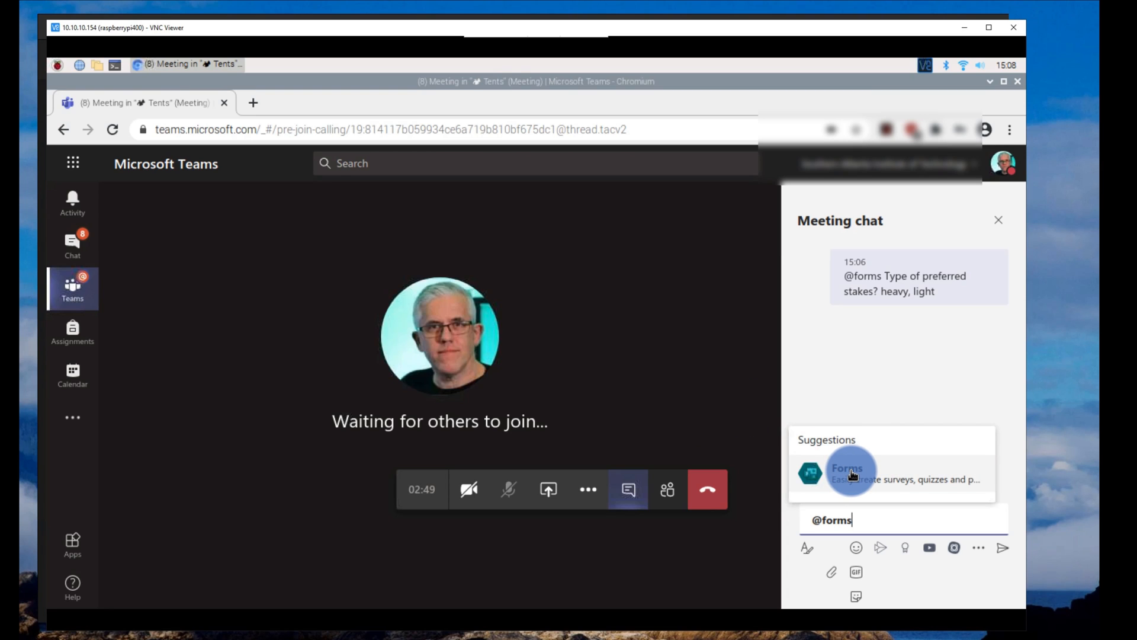
pyautogui.click(846, 473)
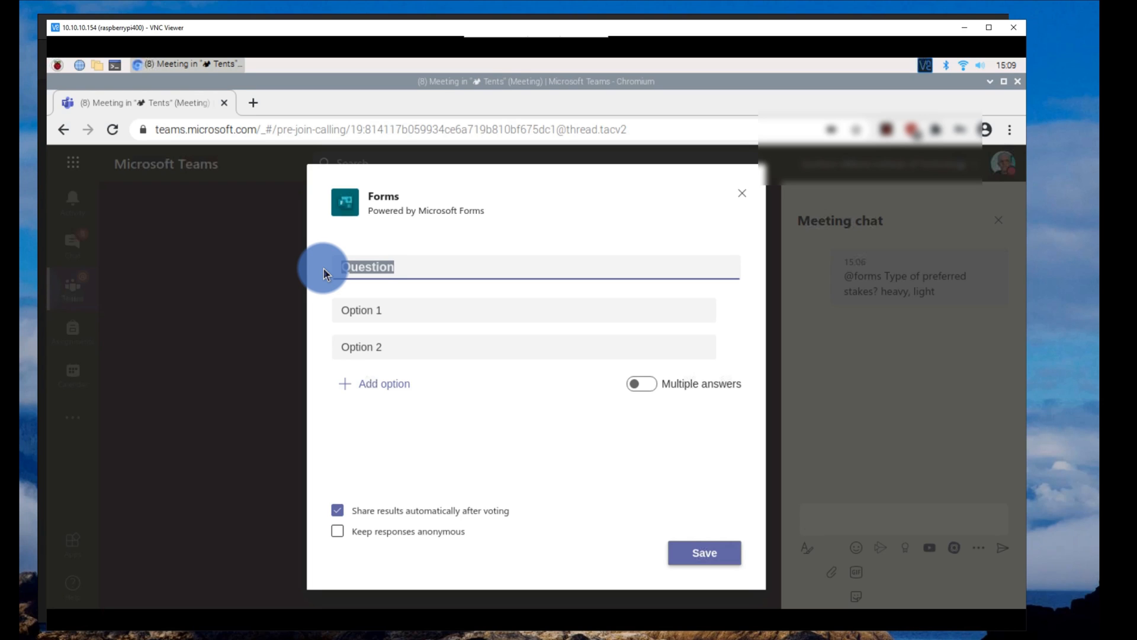
# Enter the poll question 'What is your favourite tent maker?'
pyautogui.write('What is yo')
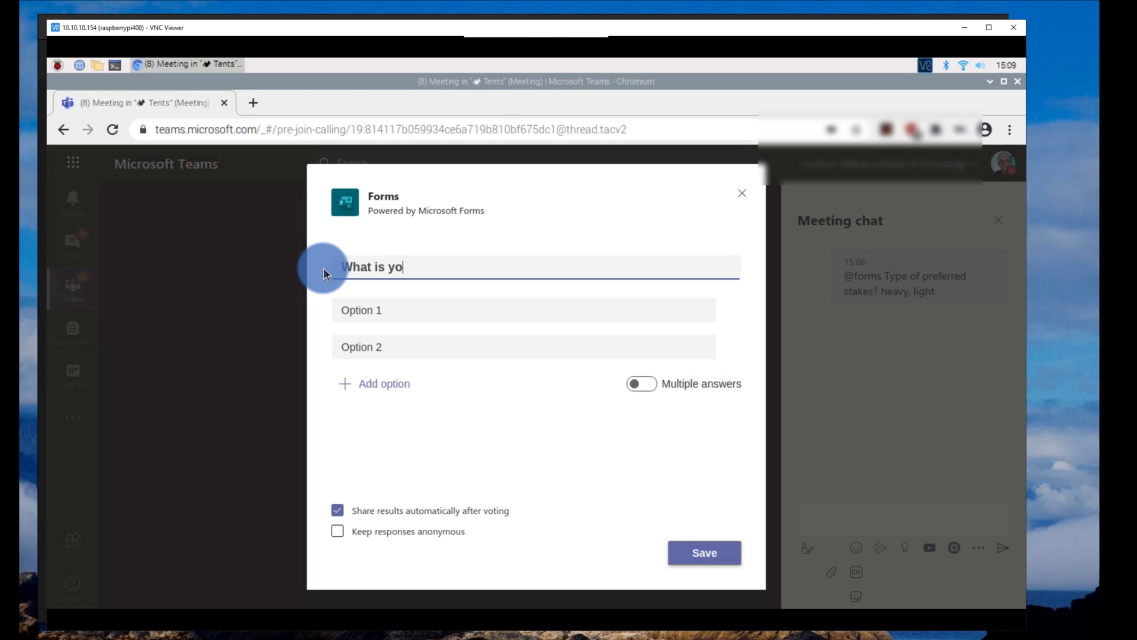
pyautogui.write('ur favour')
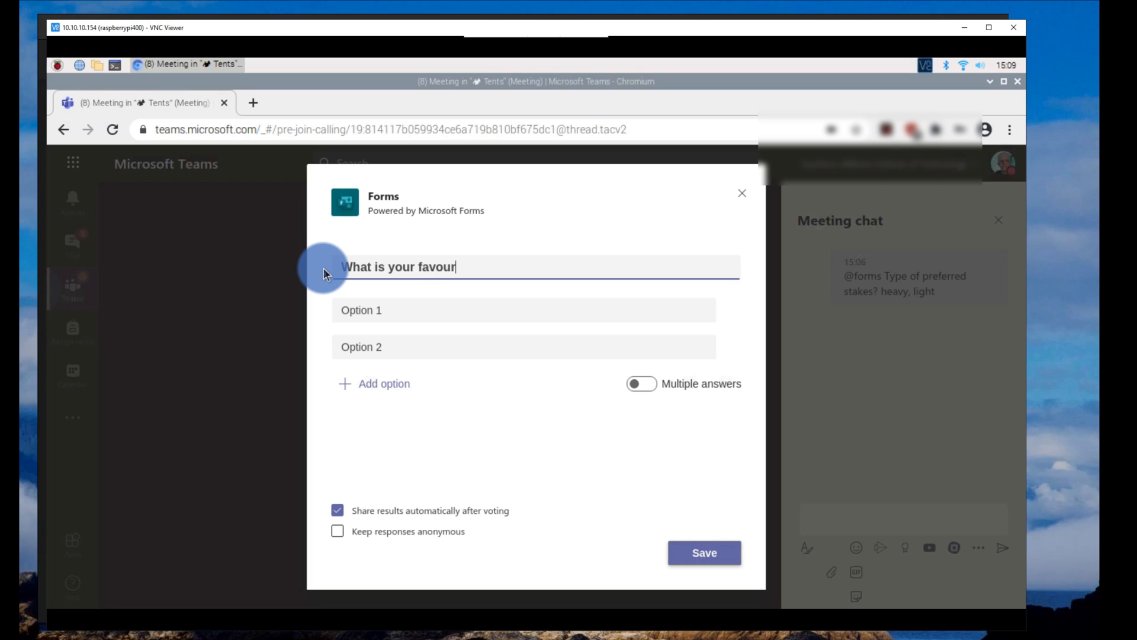
pyautogui.write('ite tent mak')
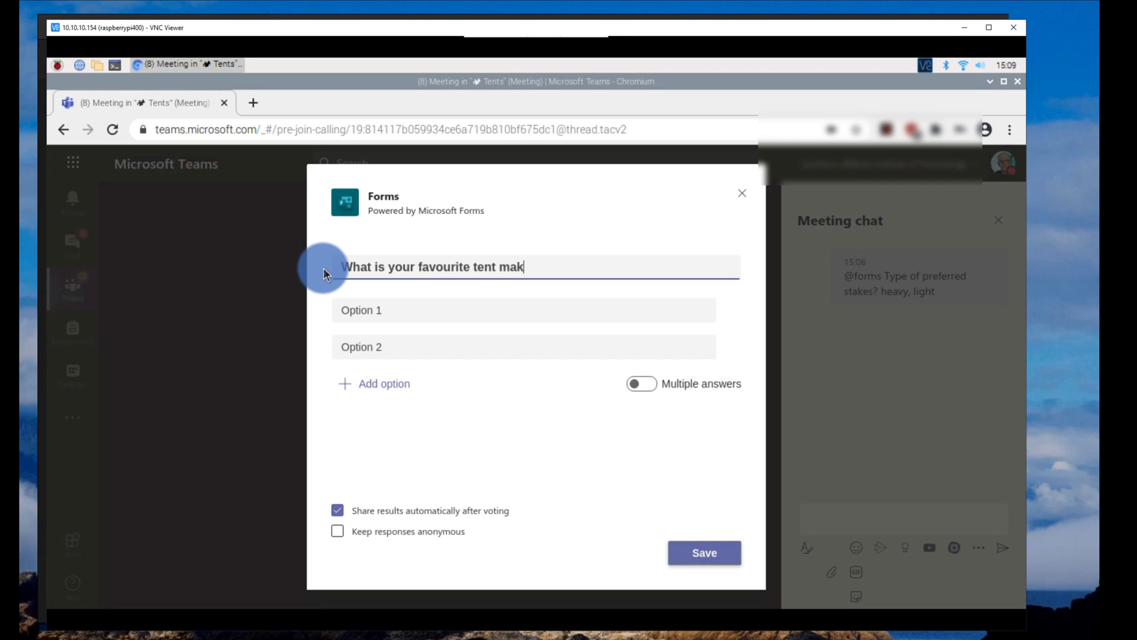
pyautogui.write('er?')
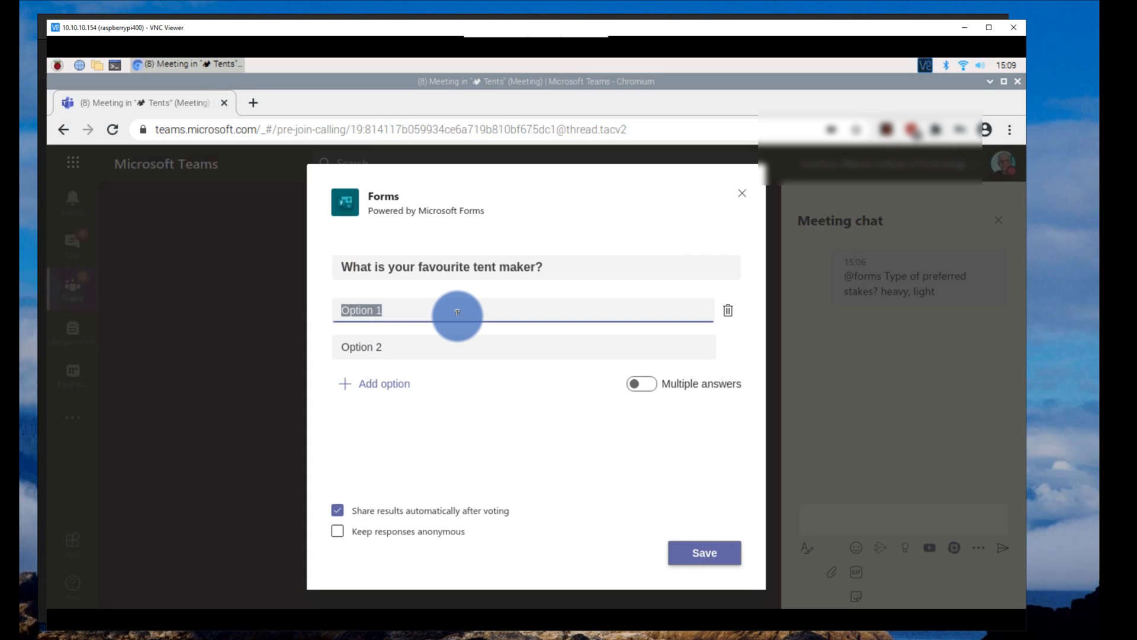
# Set options Hilleberg and North Face and save to preview the card
pyautogui.write('Hil')
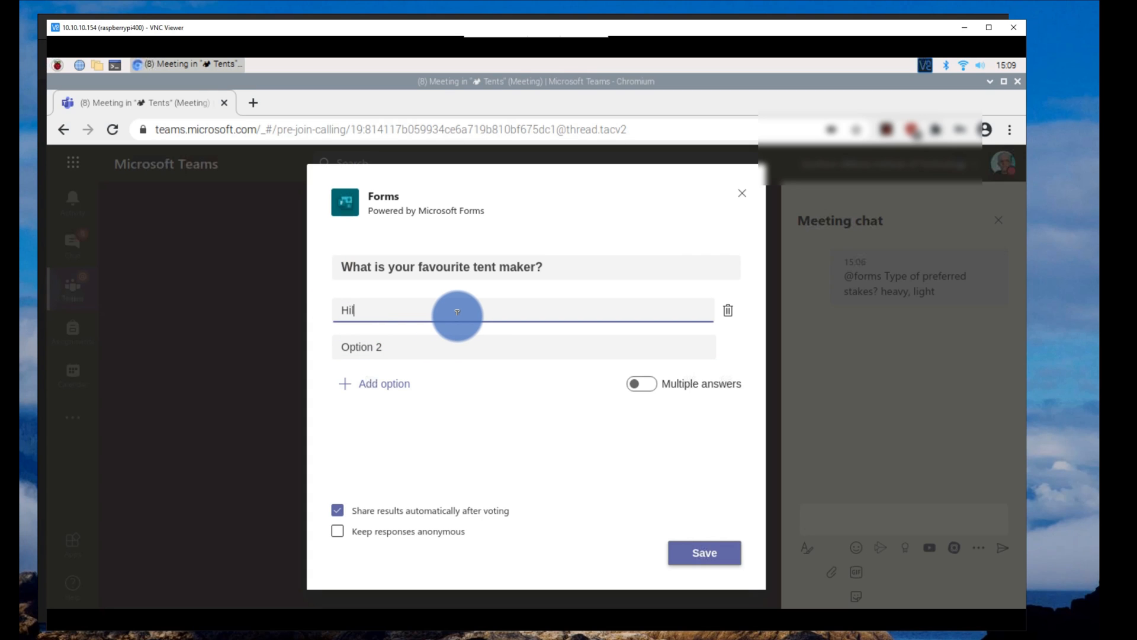
pyautogui.write('leberg')
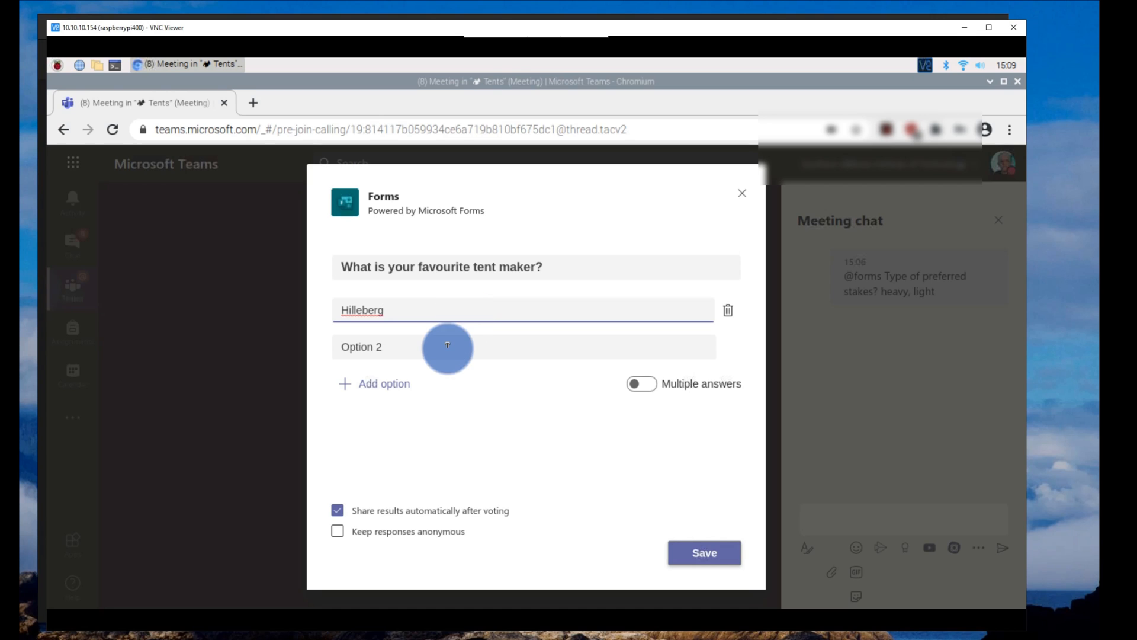
pyautogui.write('Nor')
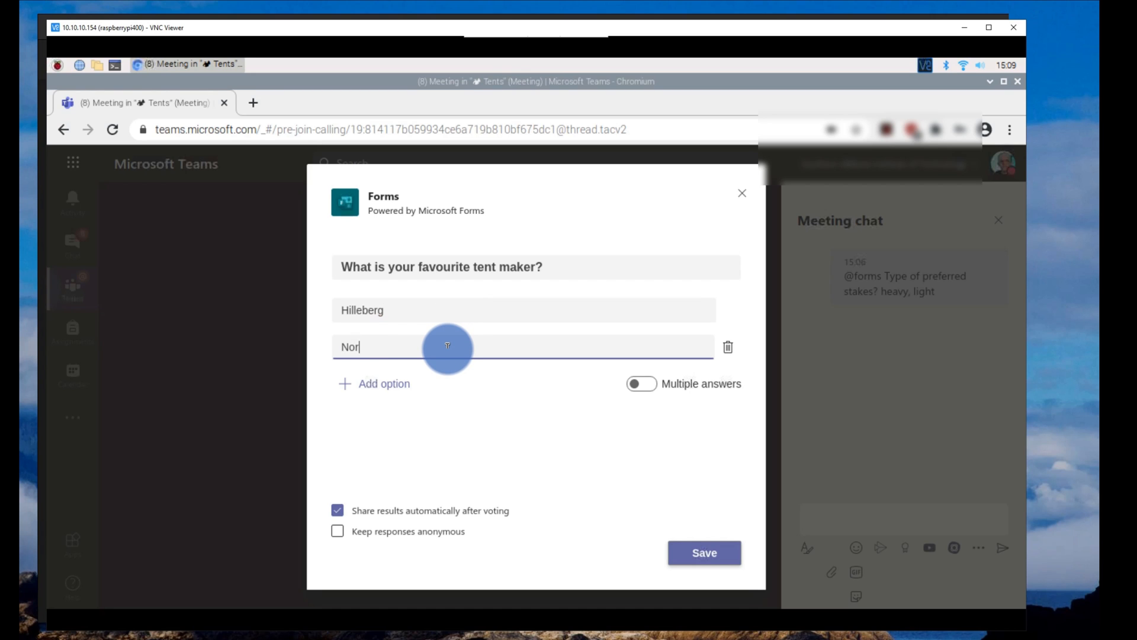
pyautogui.write('th Face')
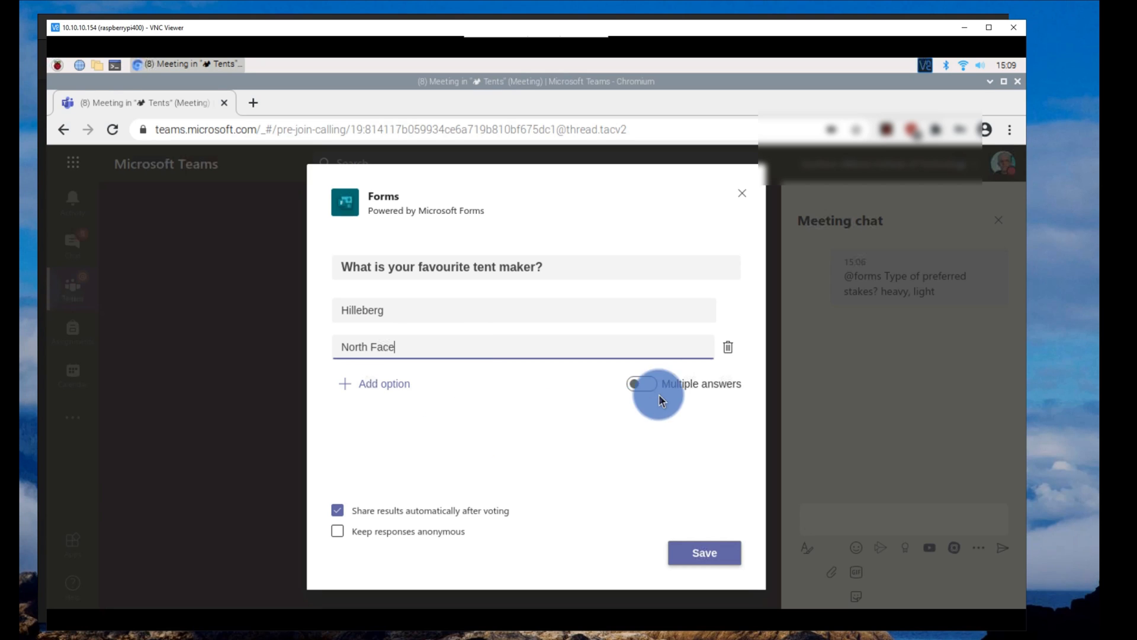
pyautogui.moveTo(496, 412)
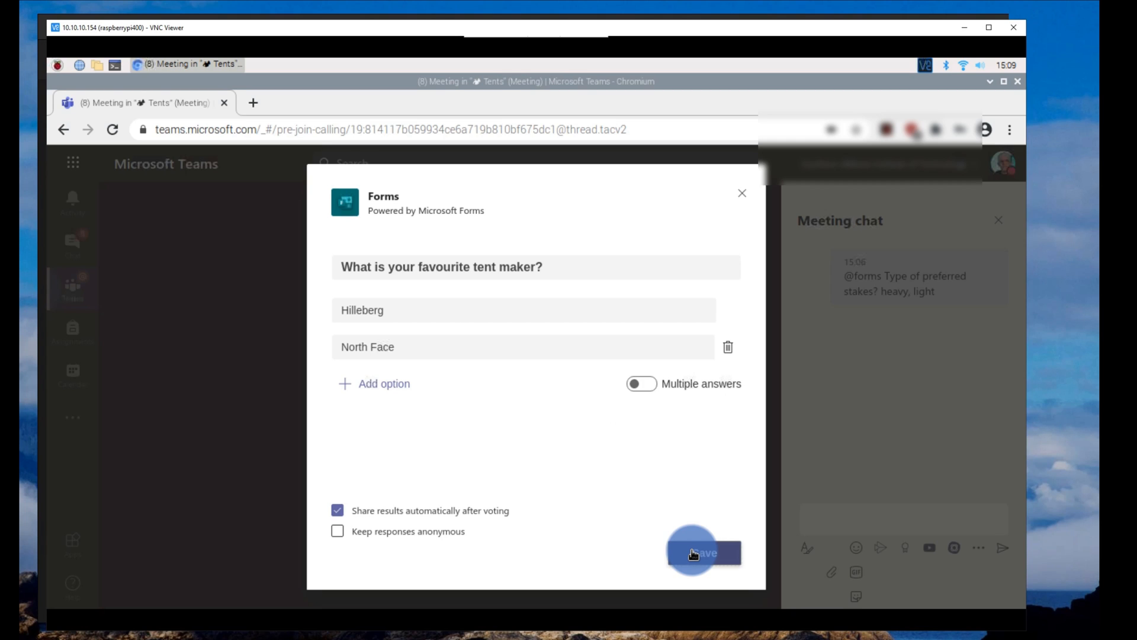
pyautogui.click(702, 552)
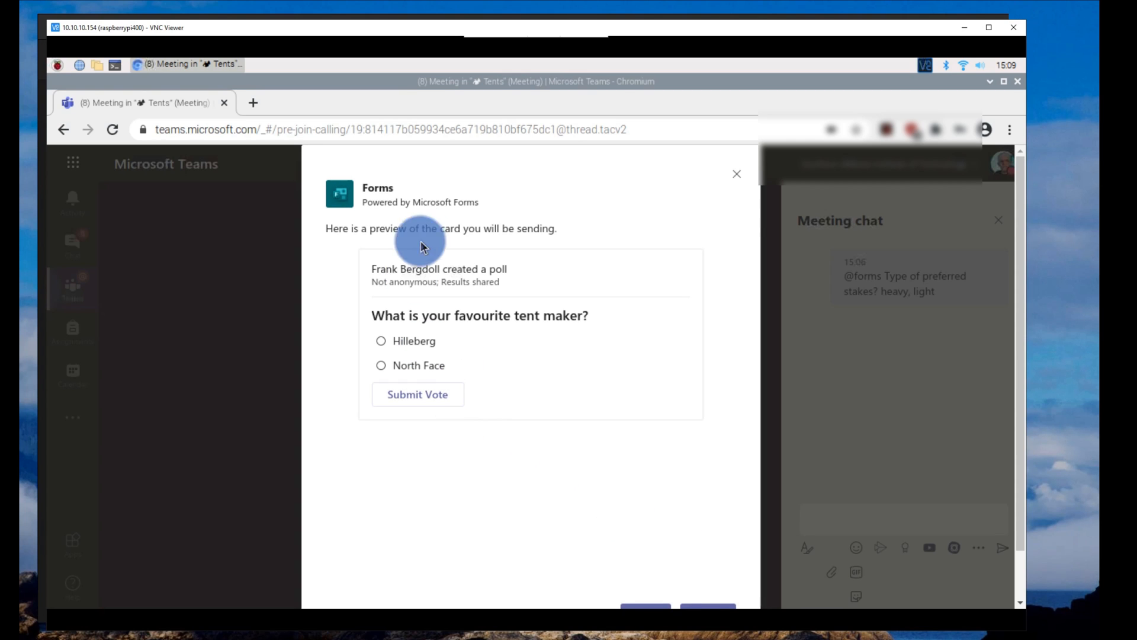
# Send the tent maker poll card into the meeting chat
pyautogui.scroll(-3)
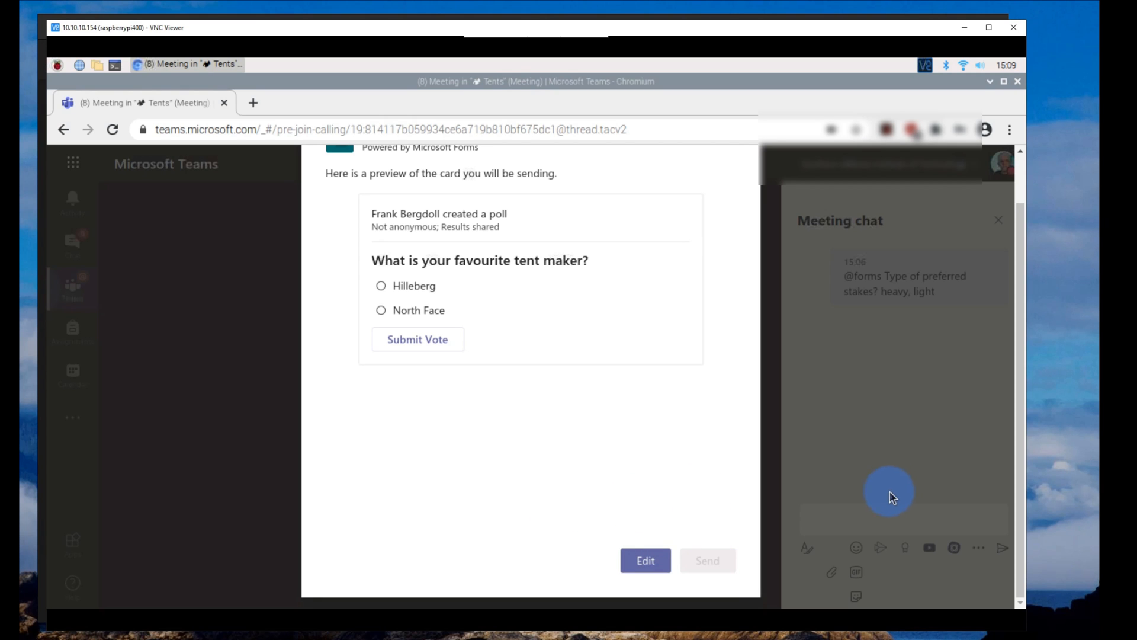
pyautogui.click(706, 560)
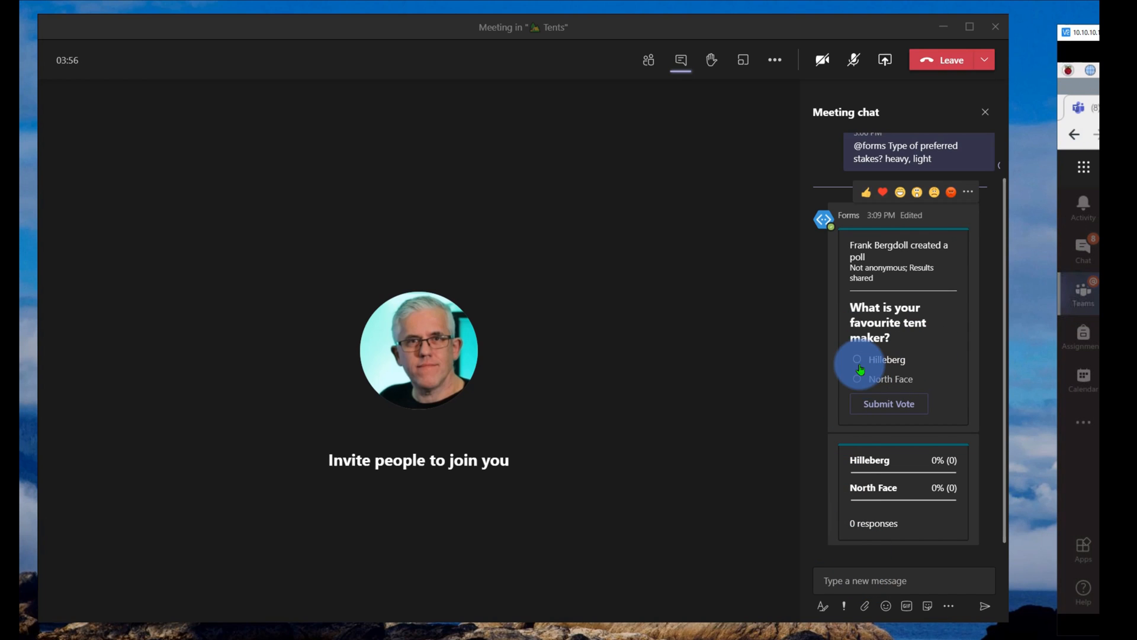
# Vote Hilleberg on the poll card so results show Hilleberg at 100% from 1 response
pyautogui.click(857, 358)
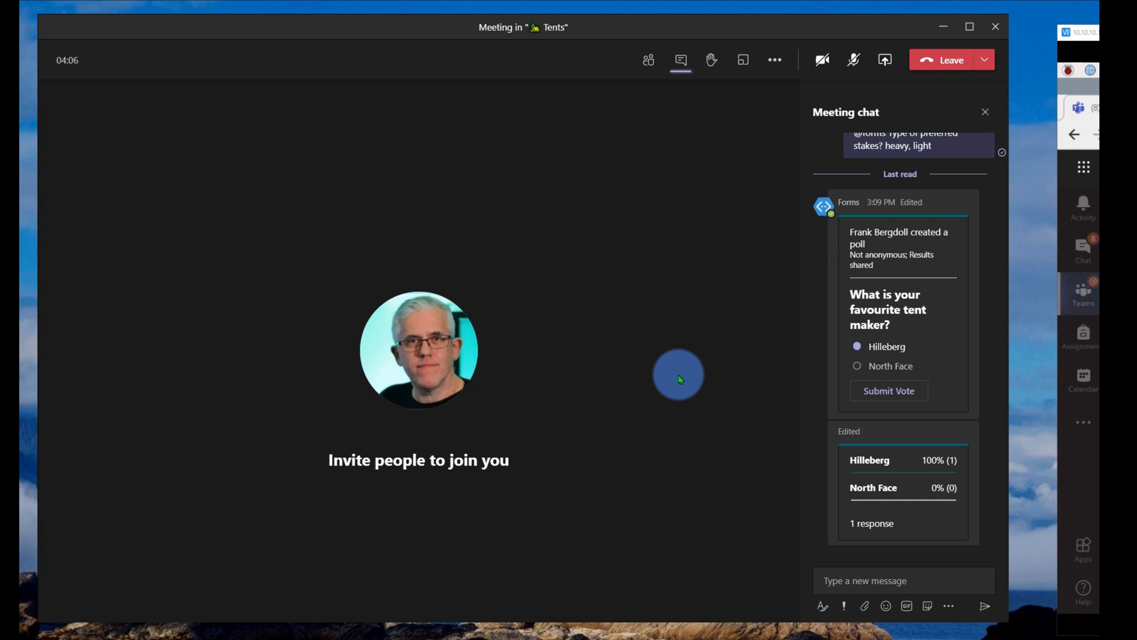
pyautogui.scroll(3)
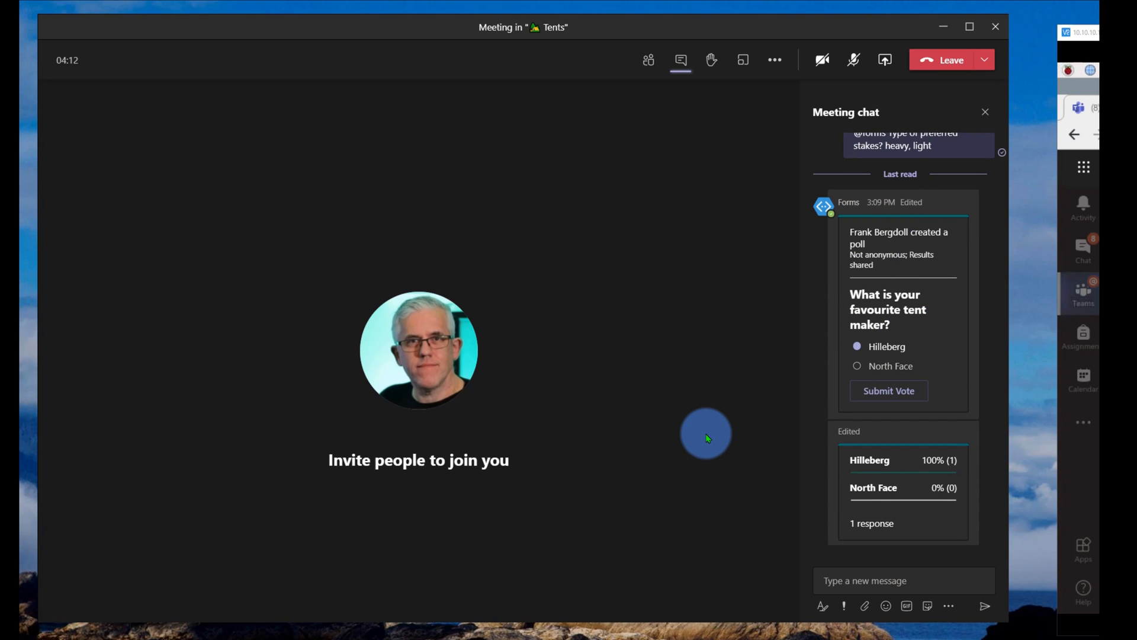
pyautogui.moveTo(745, 405)
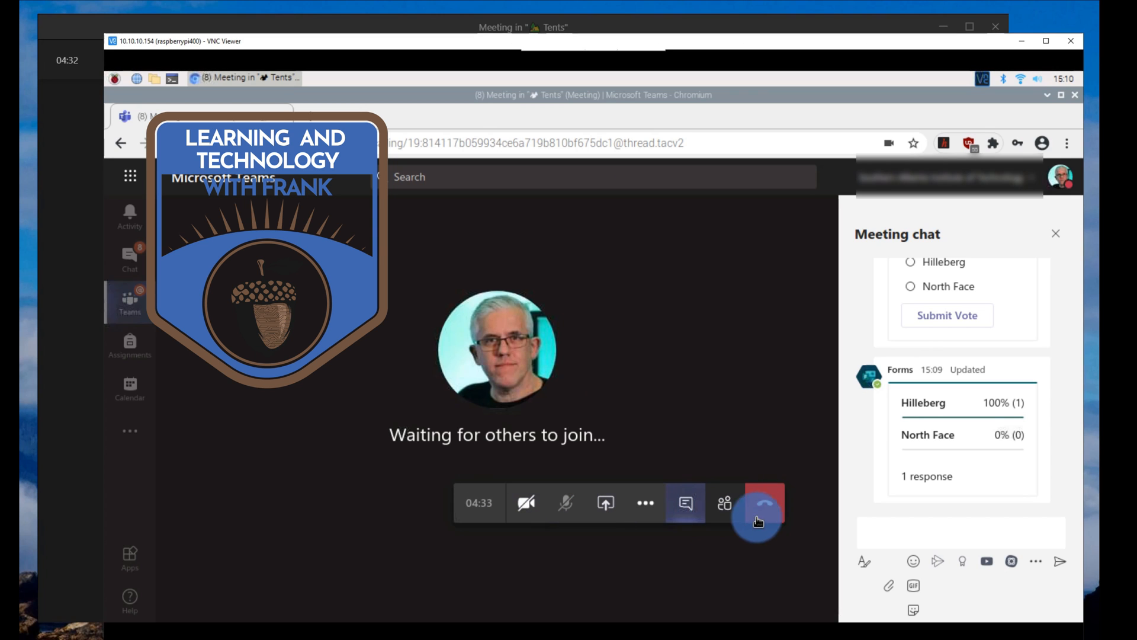
# Bring up the More actions (...) menu in the desktop meeting controls
pyautogui.click(644, 502)
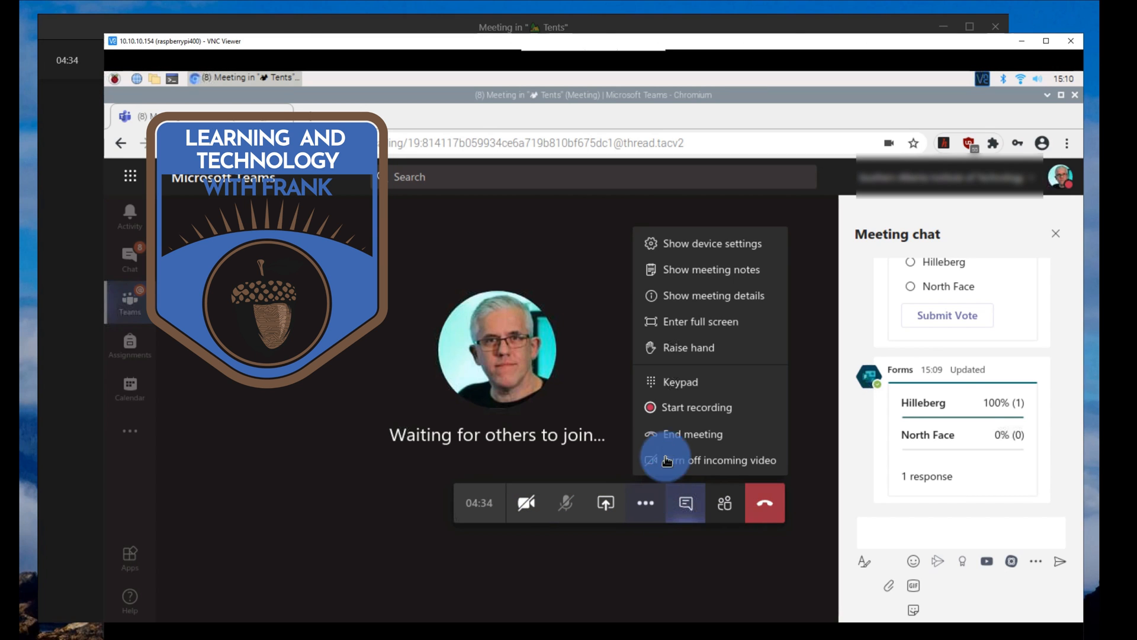
pyautogui.moveTo(670, 561)
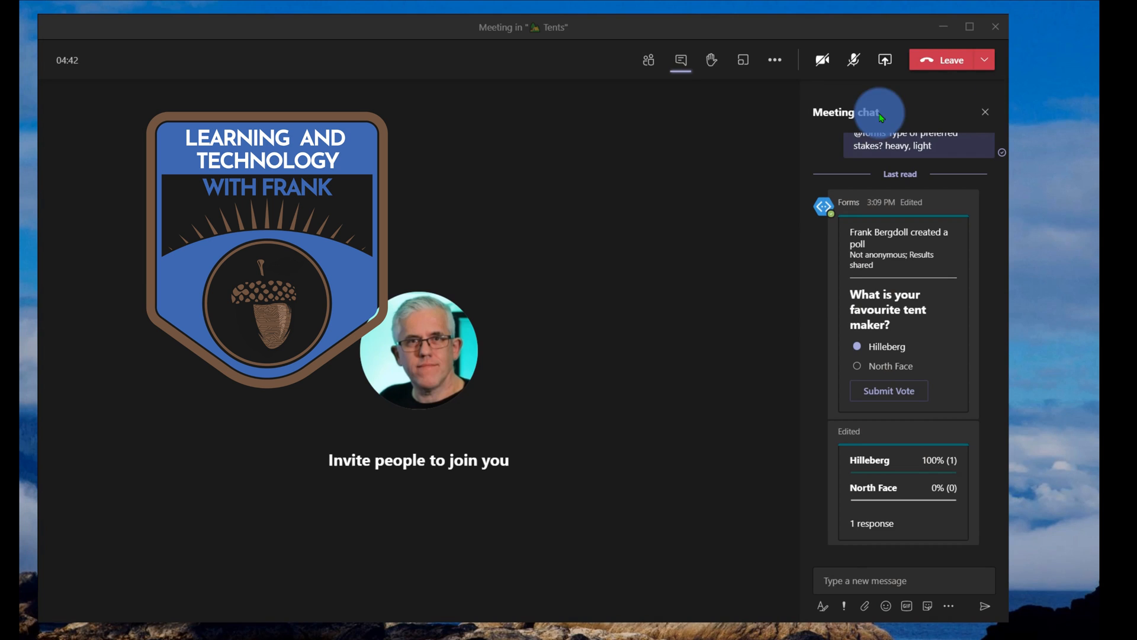
pyautogui.moveTo(742, 60)
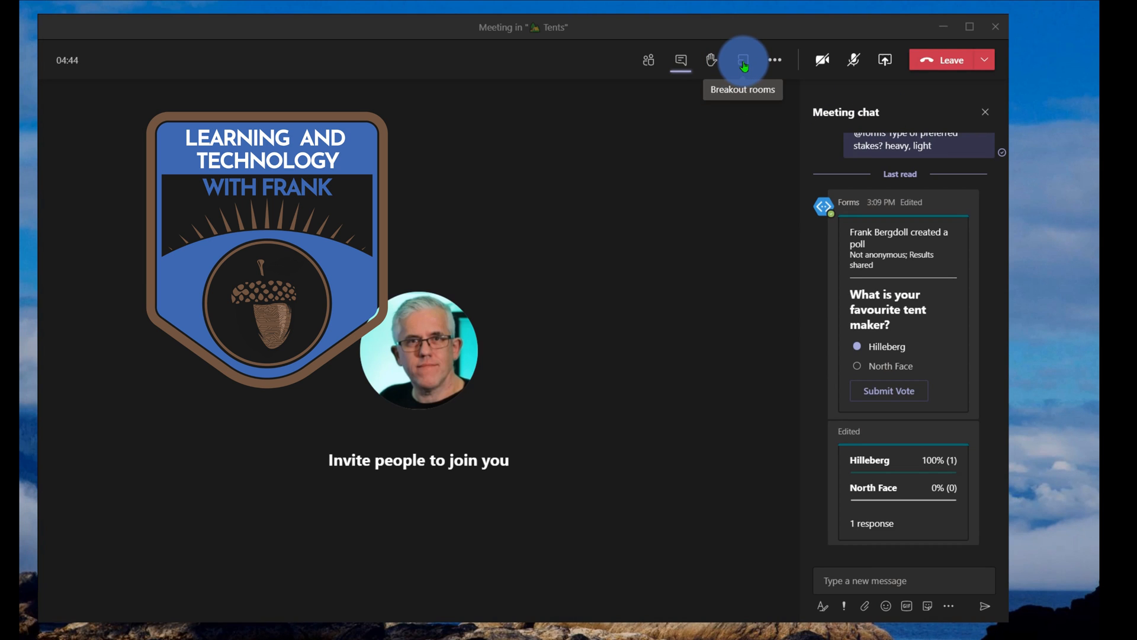
pyautogui.click(774, 59)
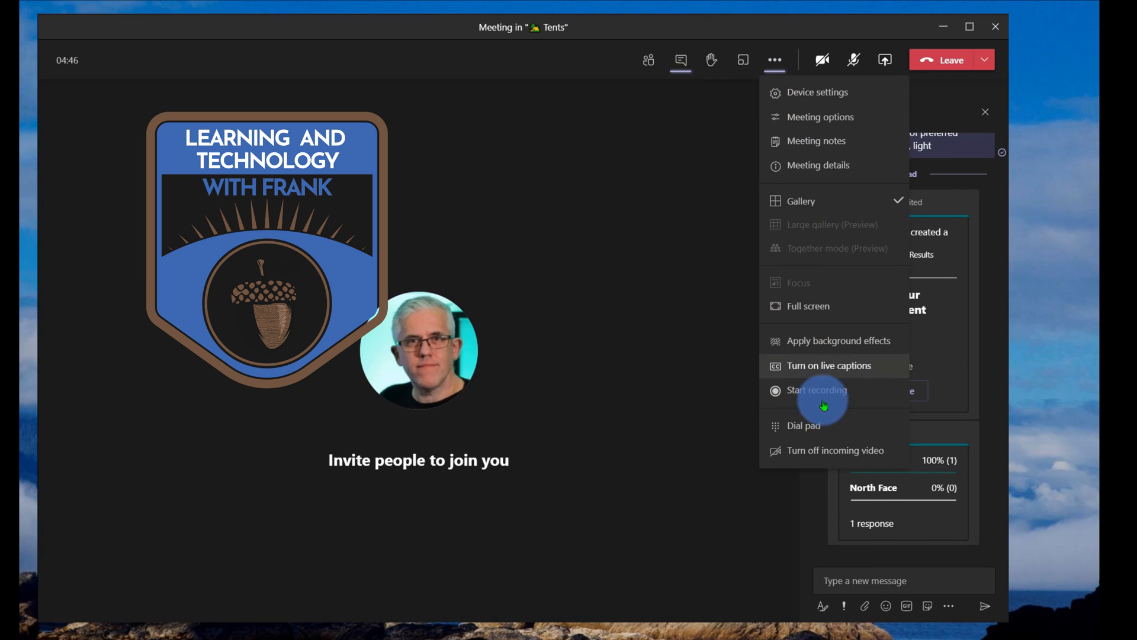